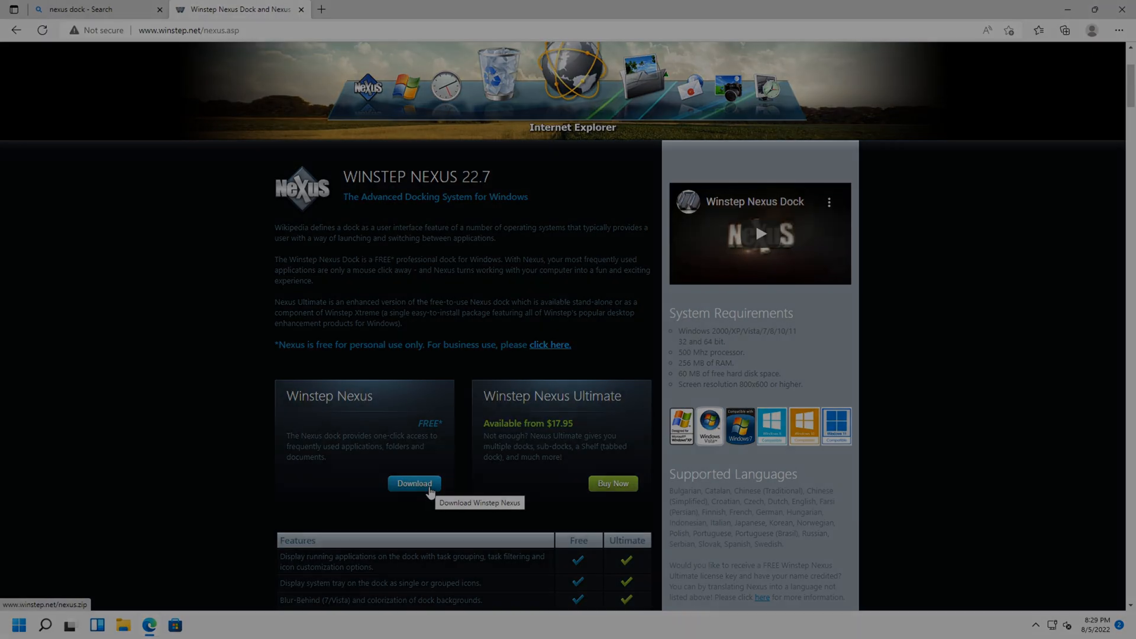
Step: Start downloading the free Winstep Nexus dock from winstep.net/nexus.asp
click(414, 483)
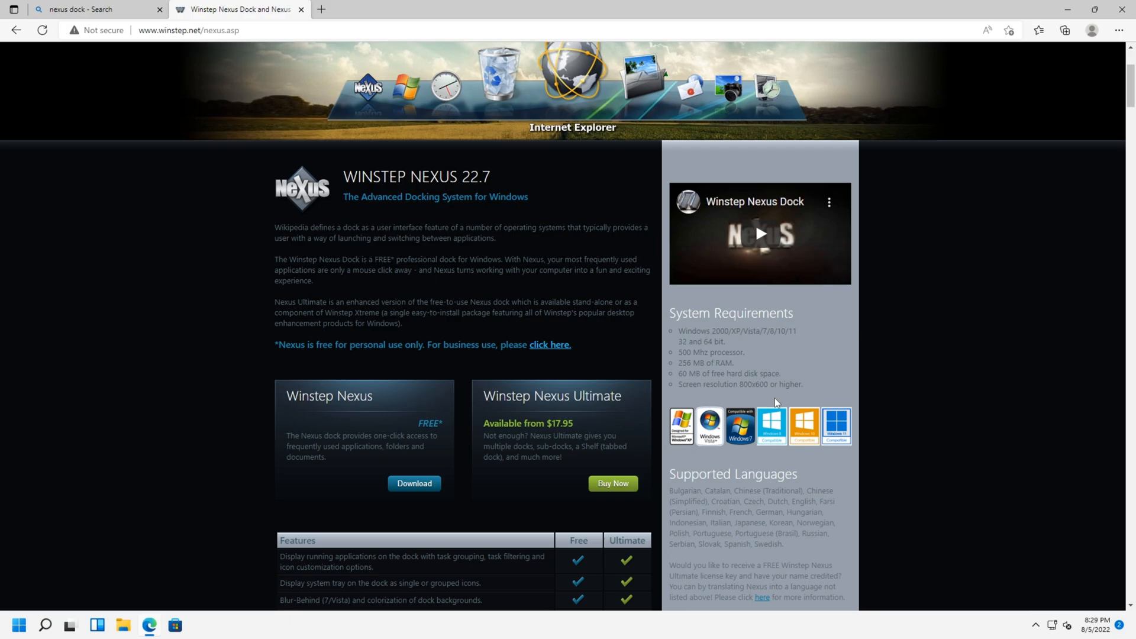
mouse_move(769, 406)
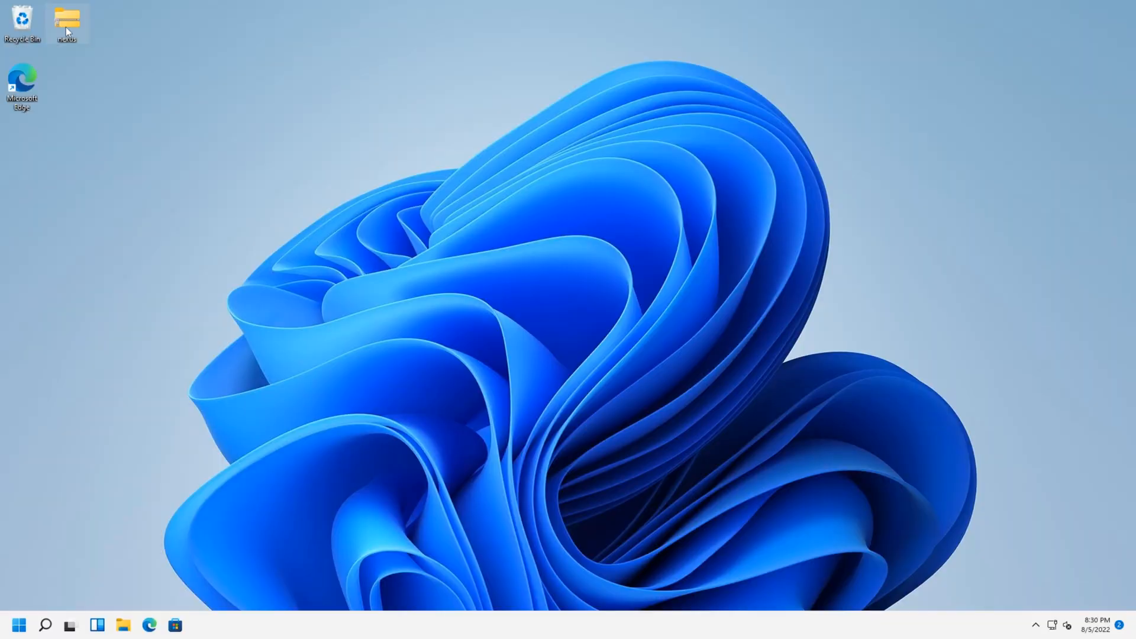
Step: Run NexusSetup directly from the downloaded nexus zip archive without extracting
double_click(67, 20)
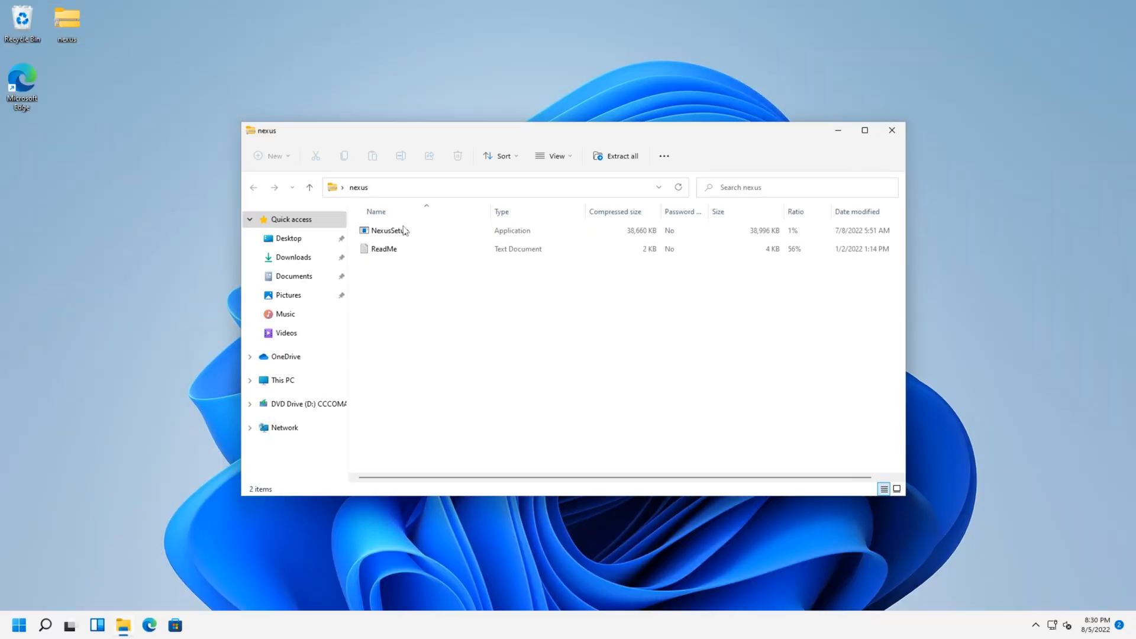
click(389, 231)
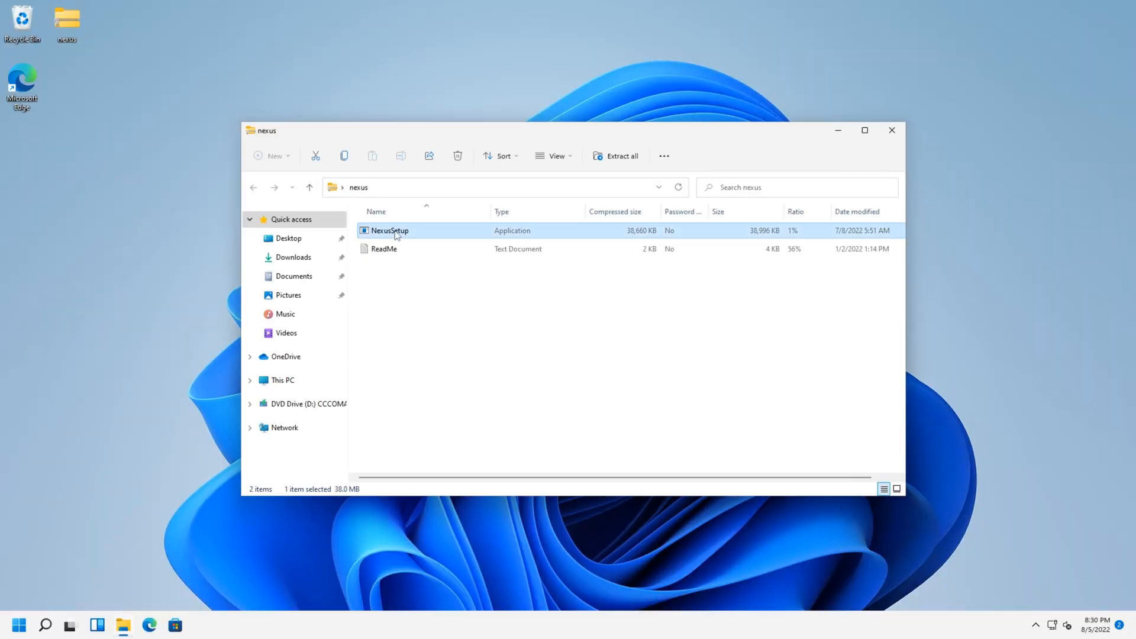
double_click(389, 231)
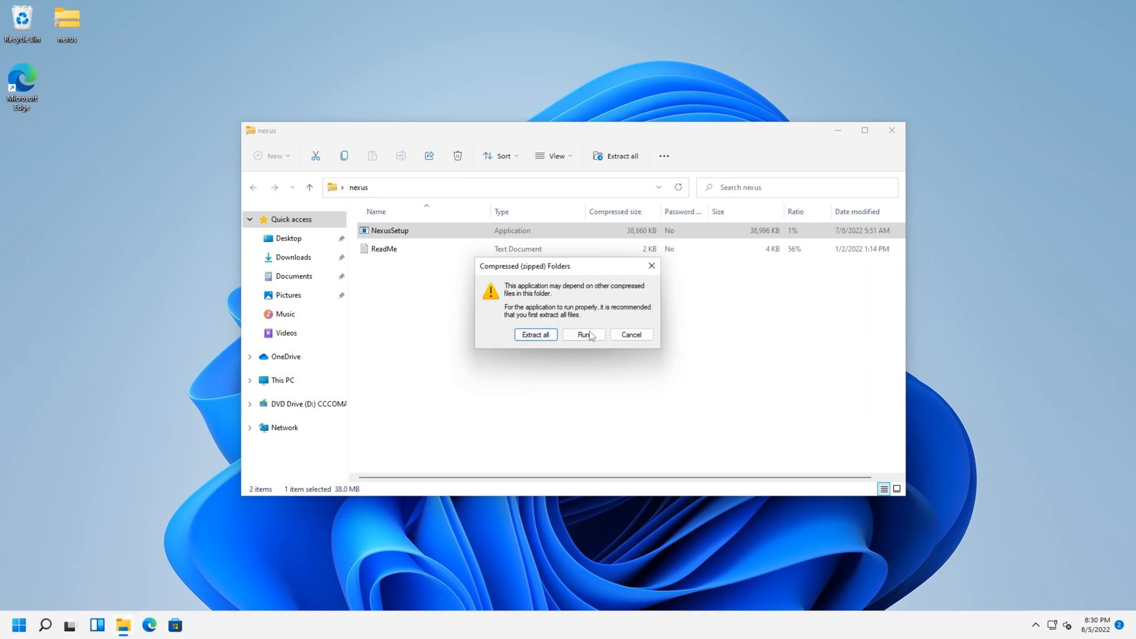
click(584, 334)
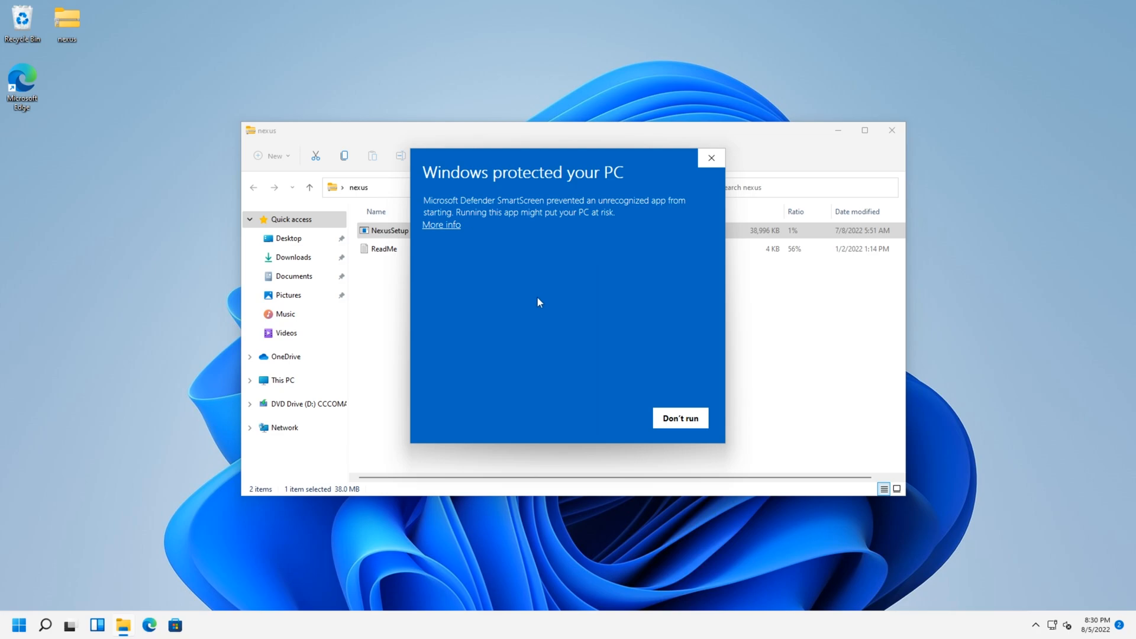
mouse_move(442, 233)
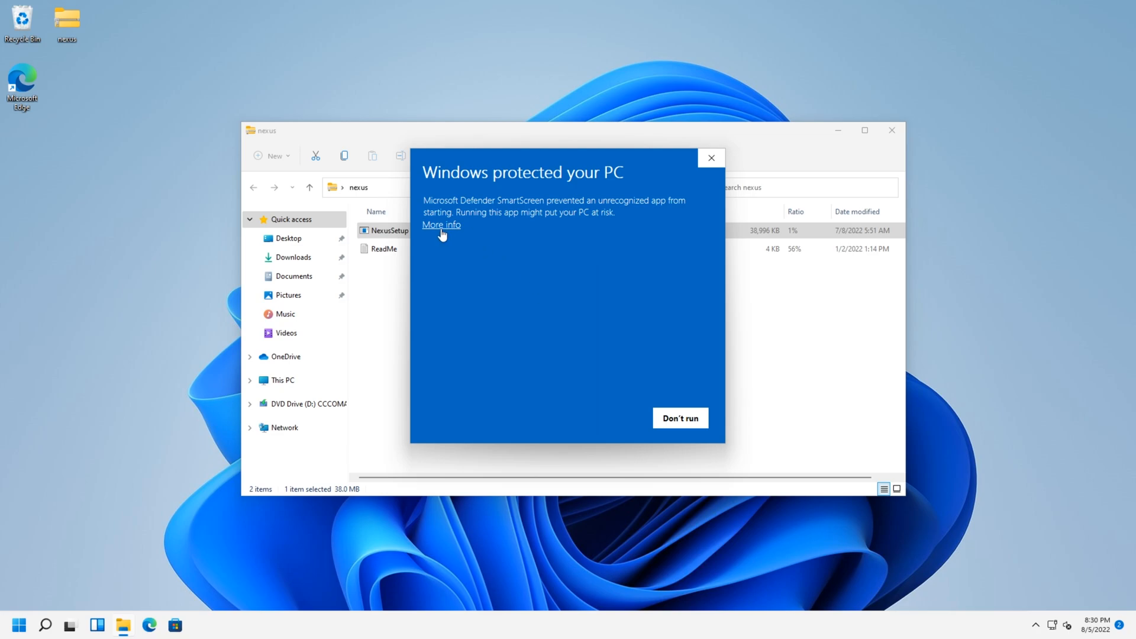
Step: Let the unrecognized installer run anyway past the SmartScreen warning
click(441, 225)
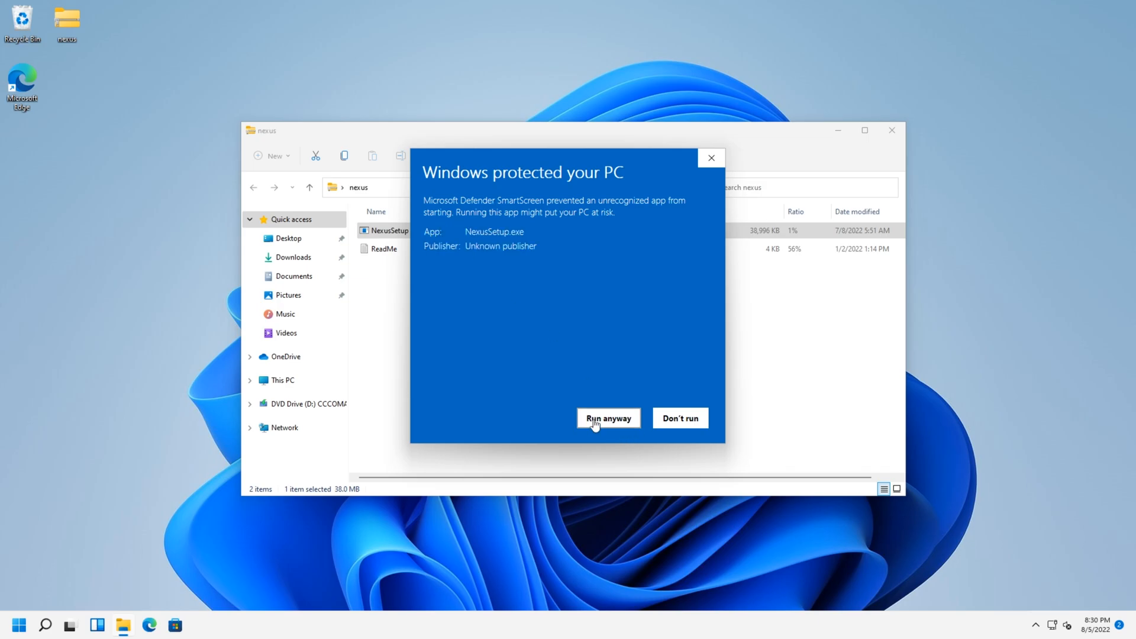
click(607, 418)
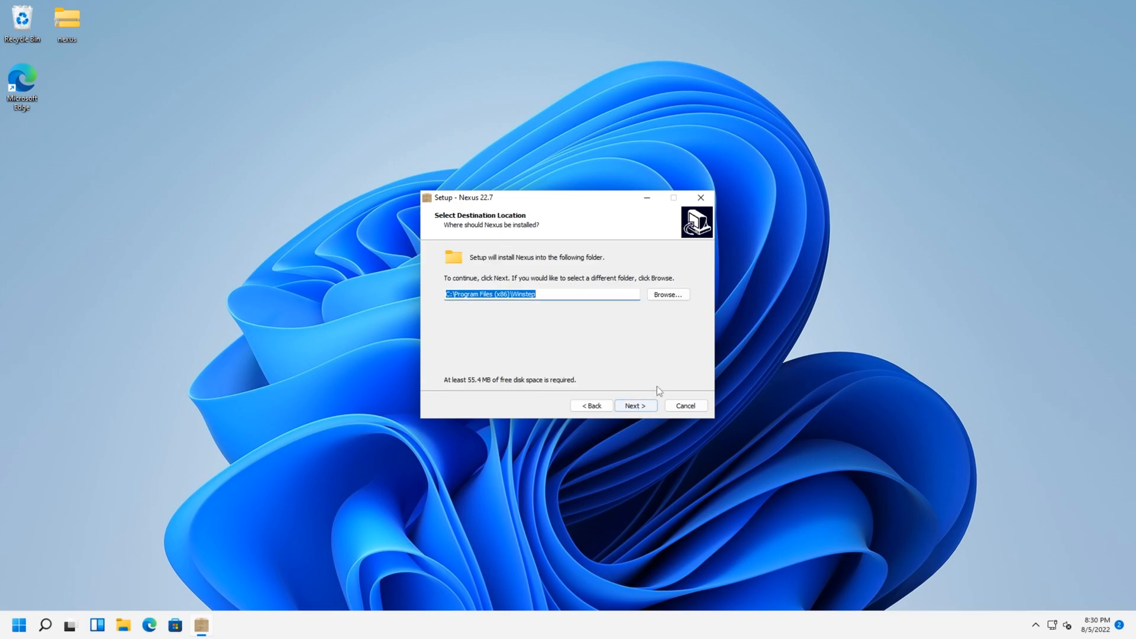
Step: Install Nexus 22.7 to the default folder and Start Menu group, finishing with Launch Nexus checked
click(634, 406)
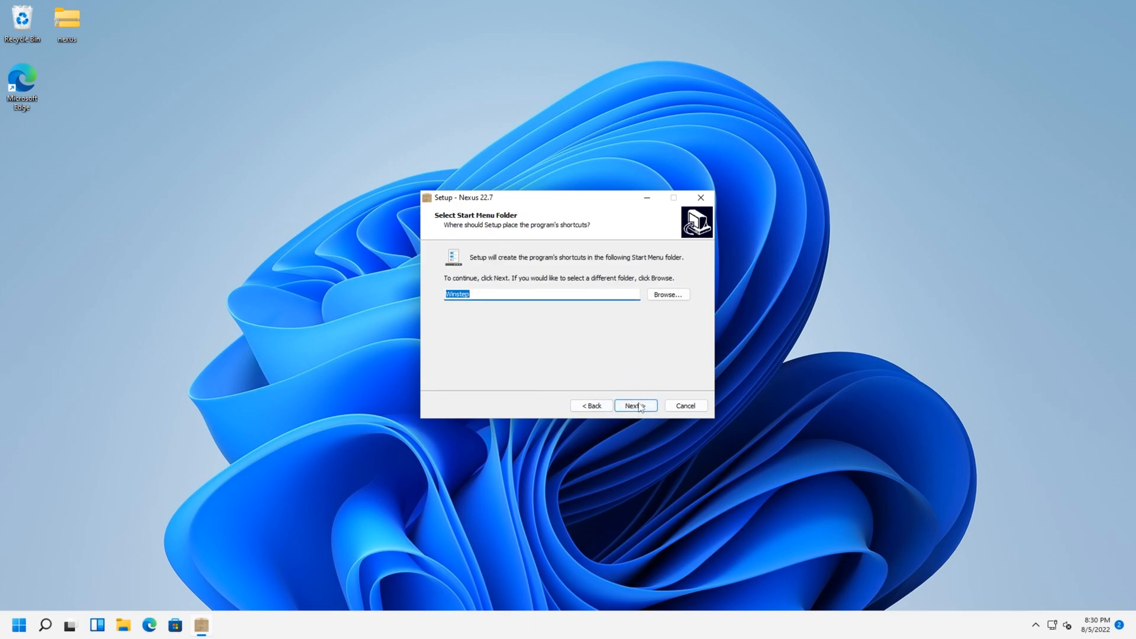
click(634, 406)
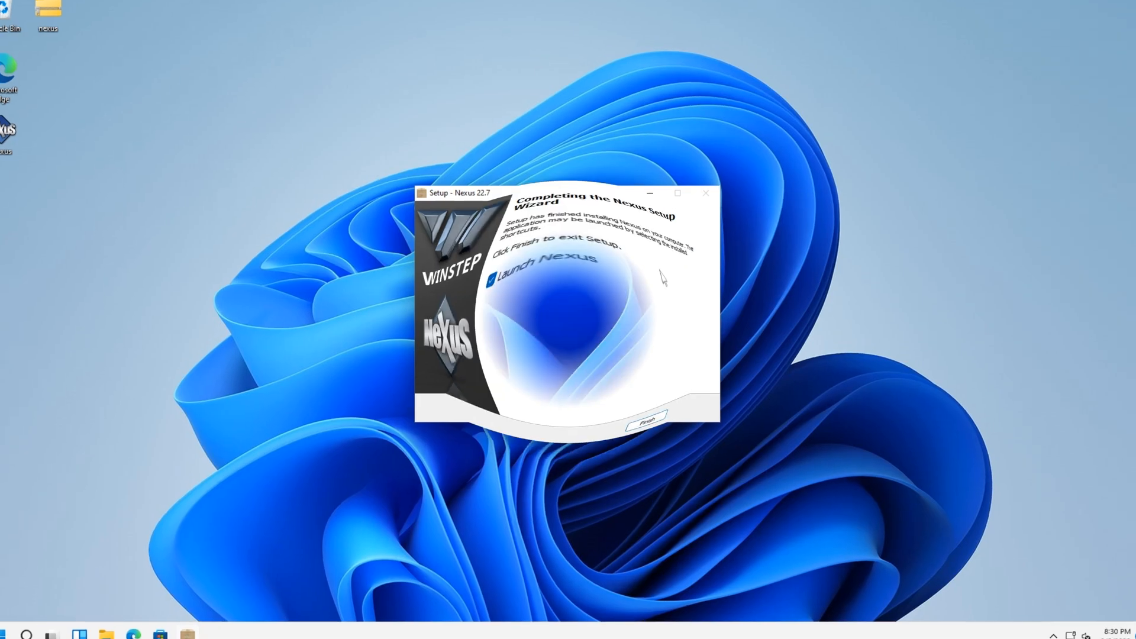
click(646, 418)
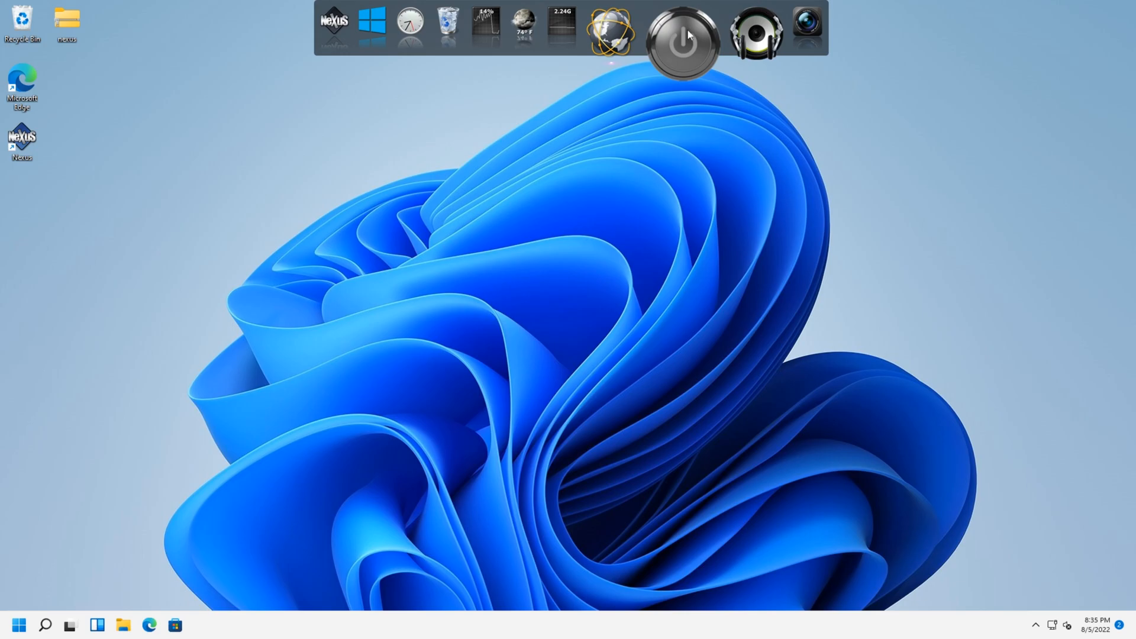
Step: Bring up Preferences from the dock's NeXuS right-click menu
right_click(682, 43)
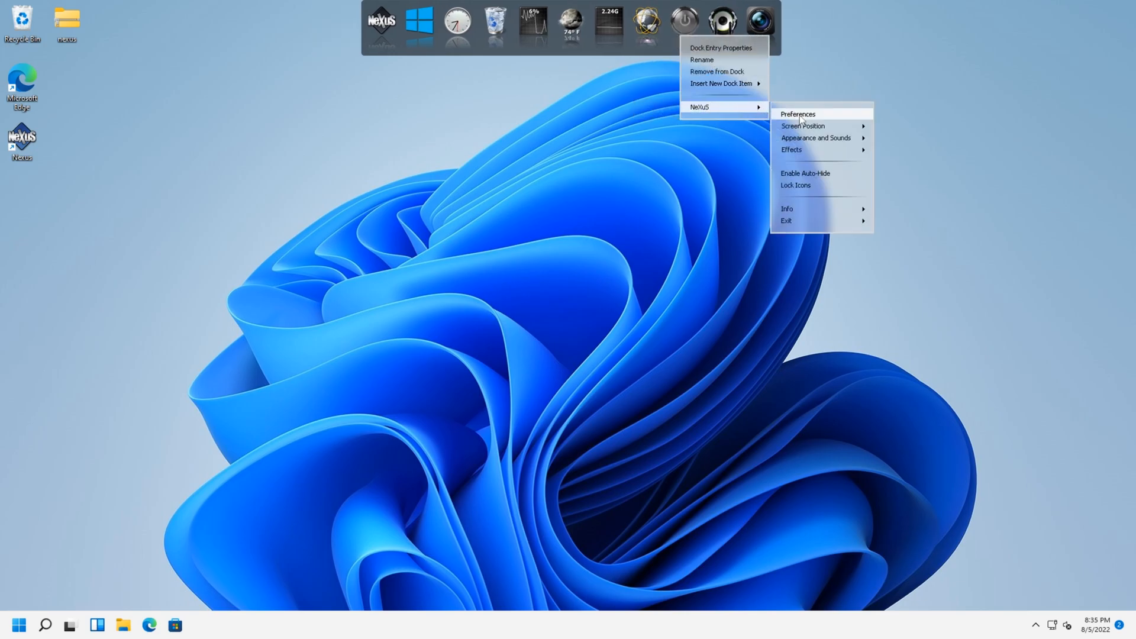
click(796, 114)
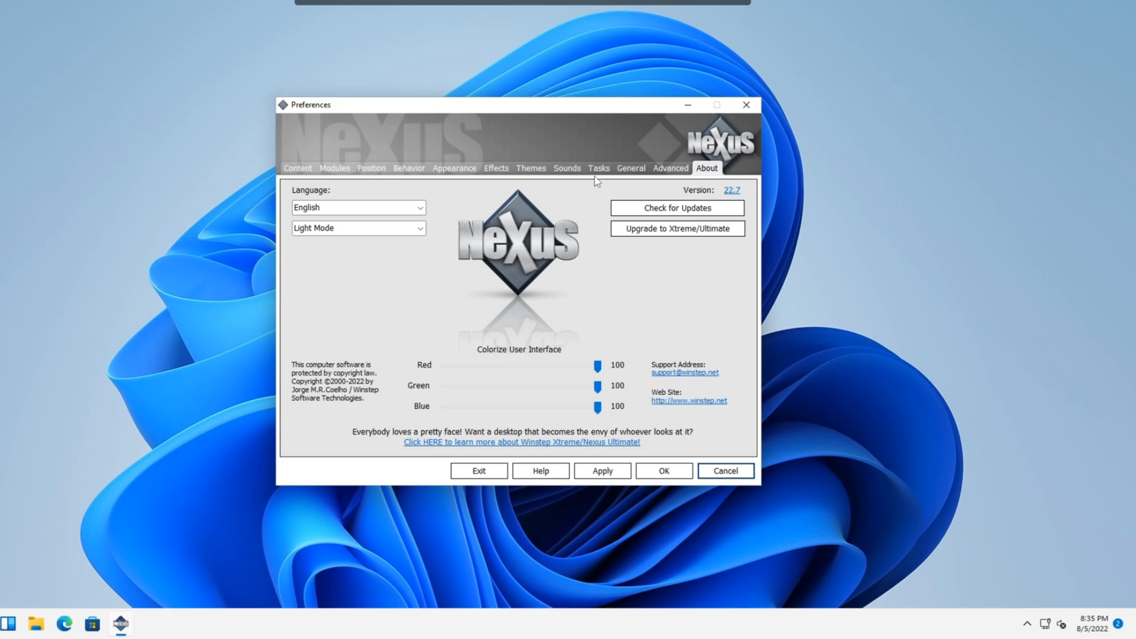
Step: Turn on Hide Windows taskbar in the General settings and apply it
click(670, 168)
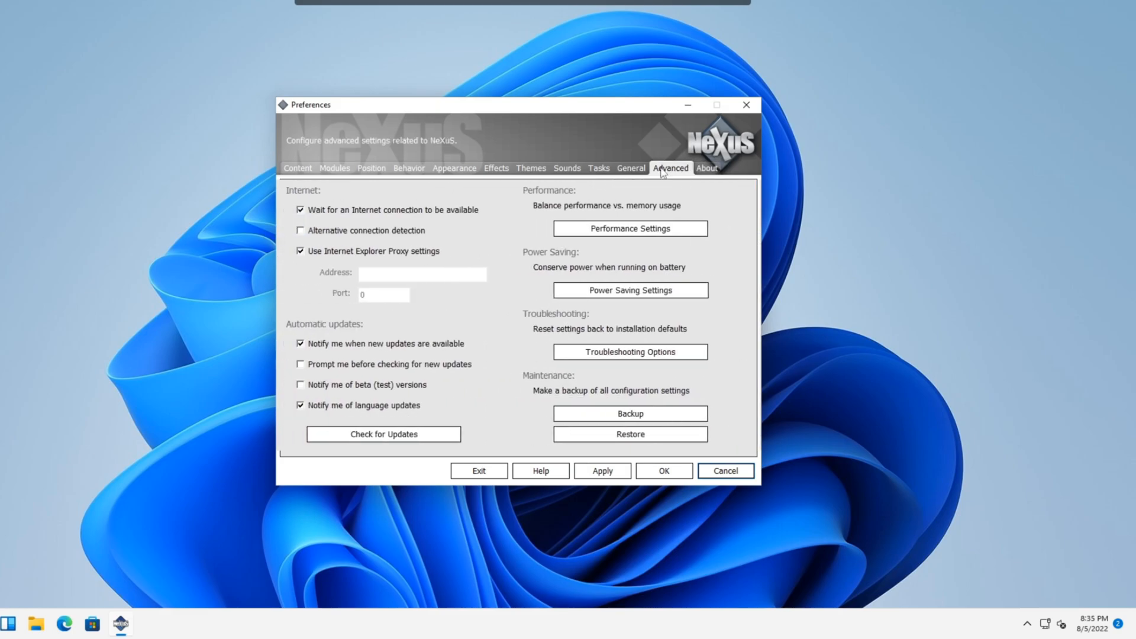
click(629, 168)
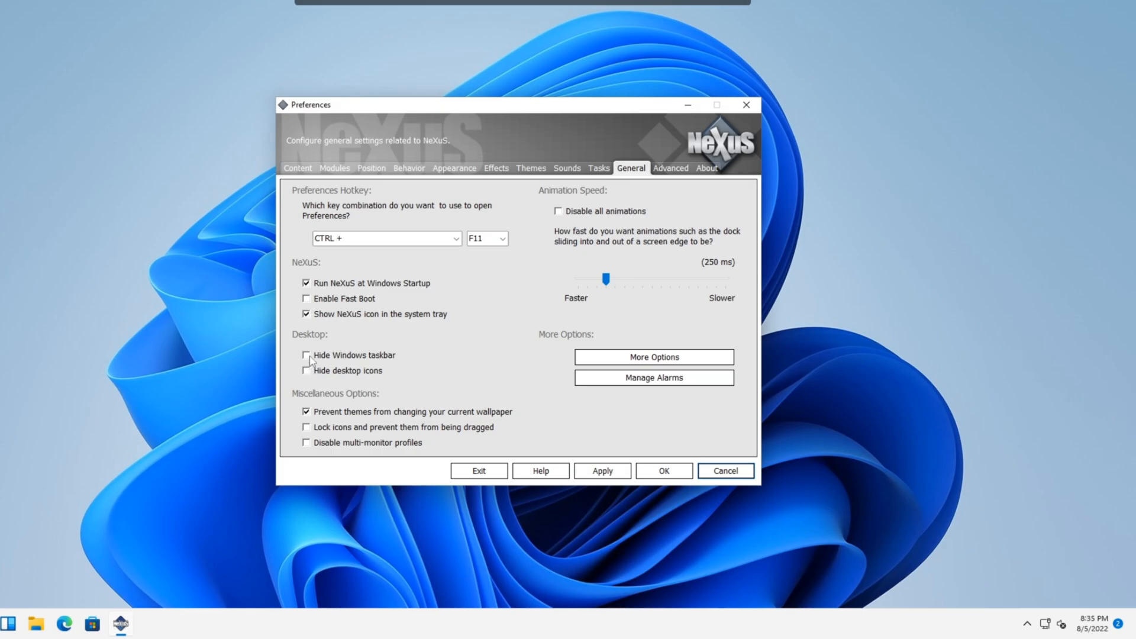
click(305, 355)
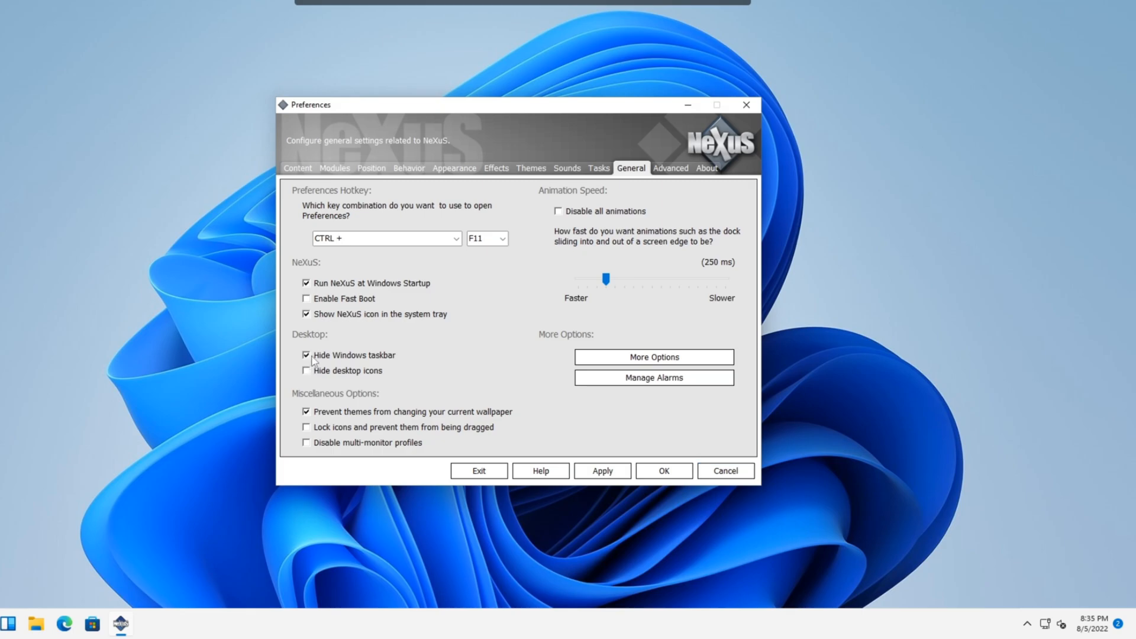
click(601, 470)
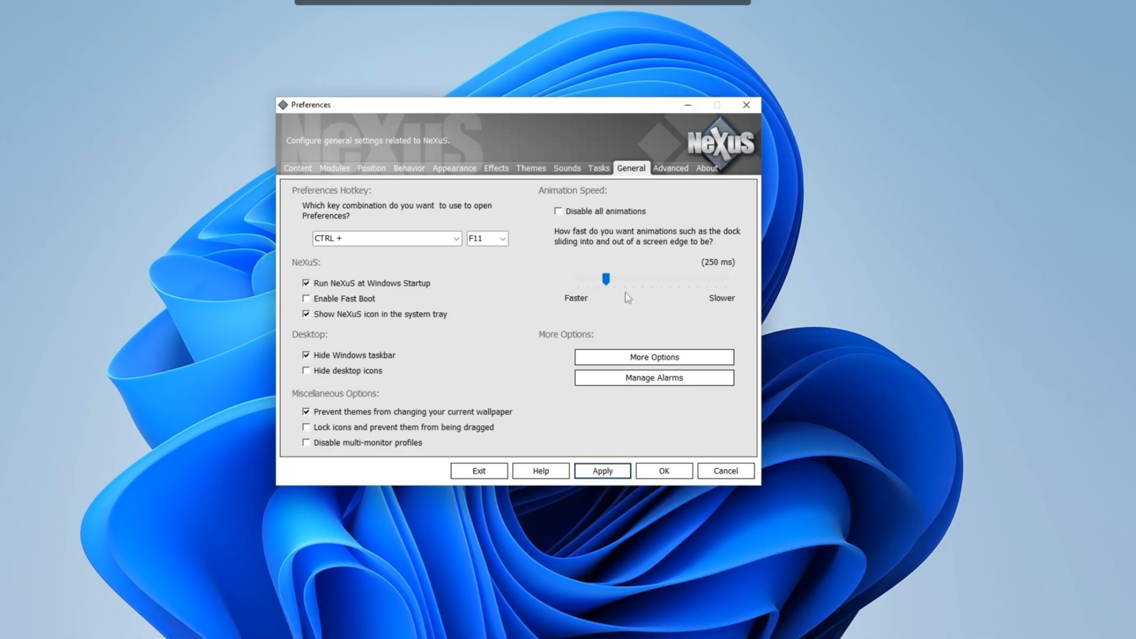
mouse_move(567, 245)
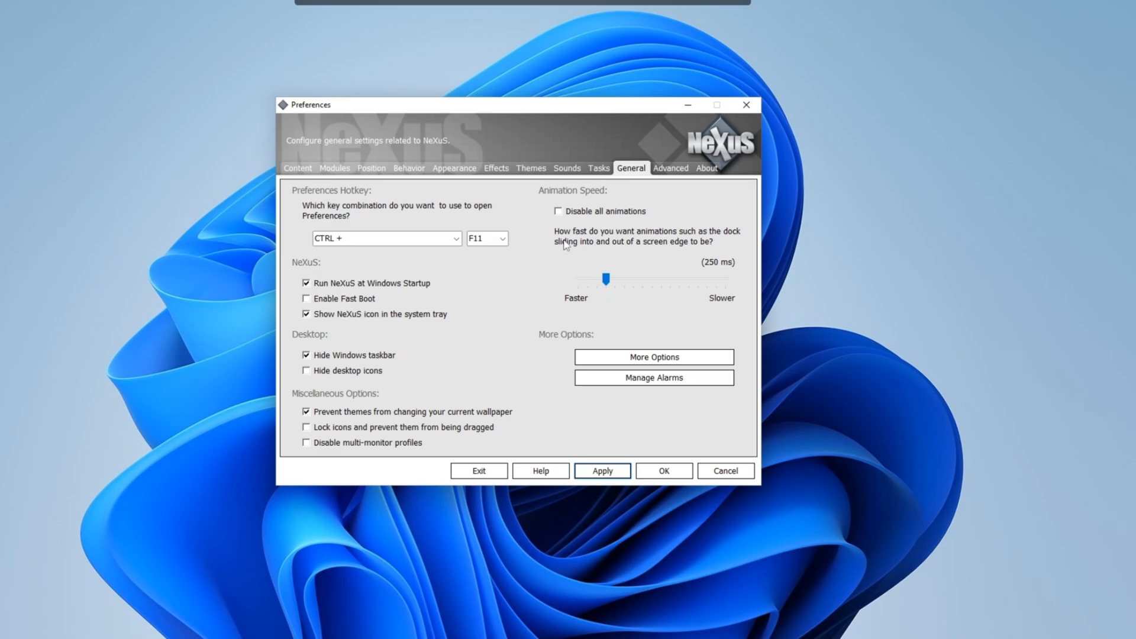
mouse_move(518, 186)
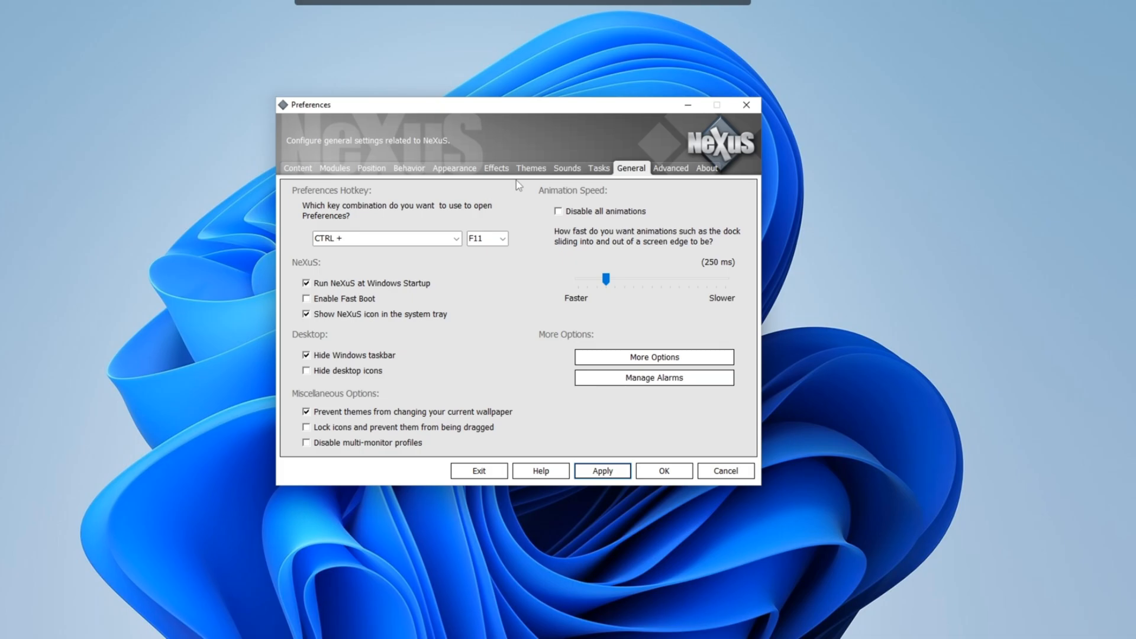
Step: Attach the dock to the Bottom screen edge in the Position settings and apply it
click(333, 169)
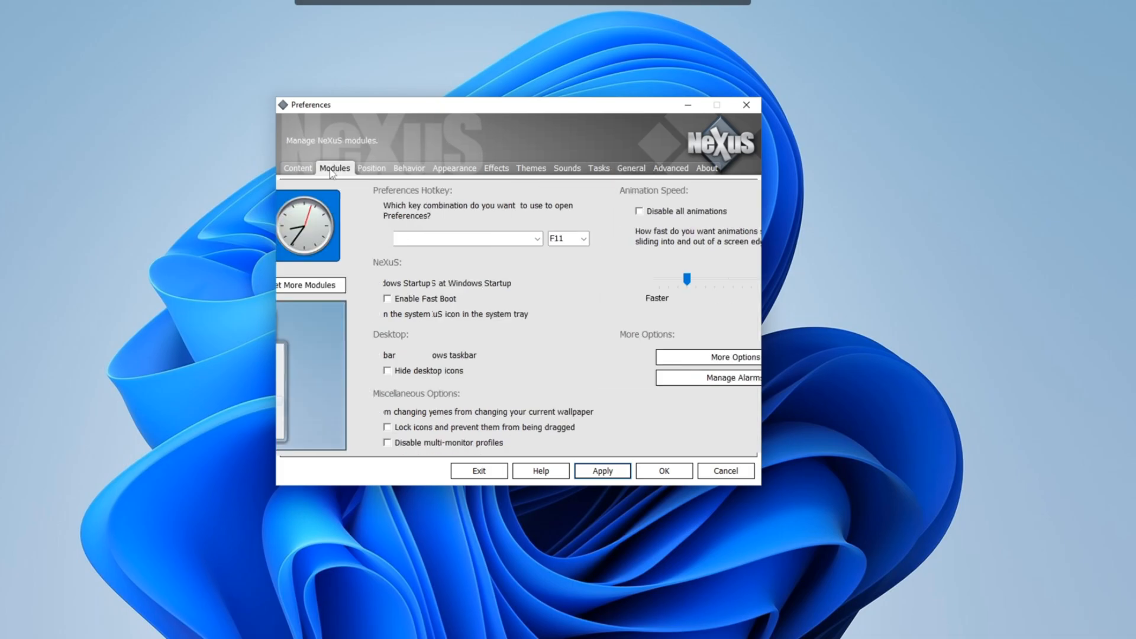
click(370, 167)
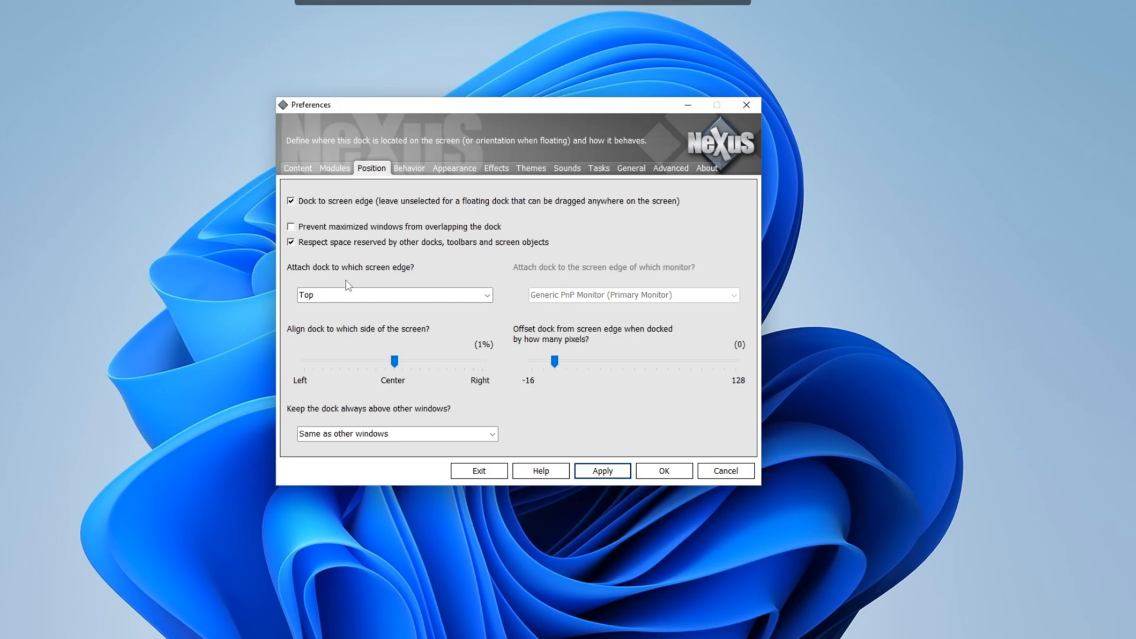
click(395, 295)
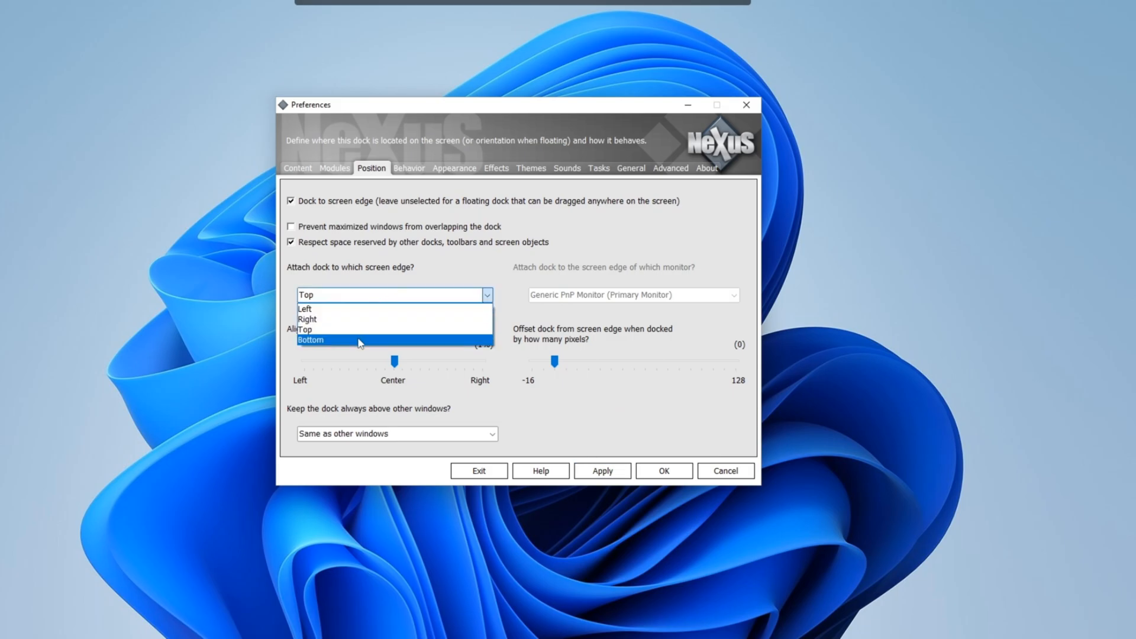
click(312, 340)
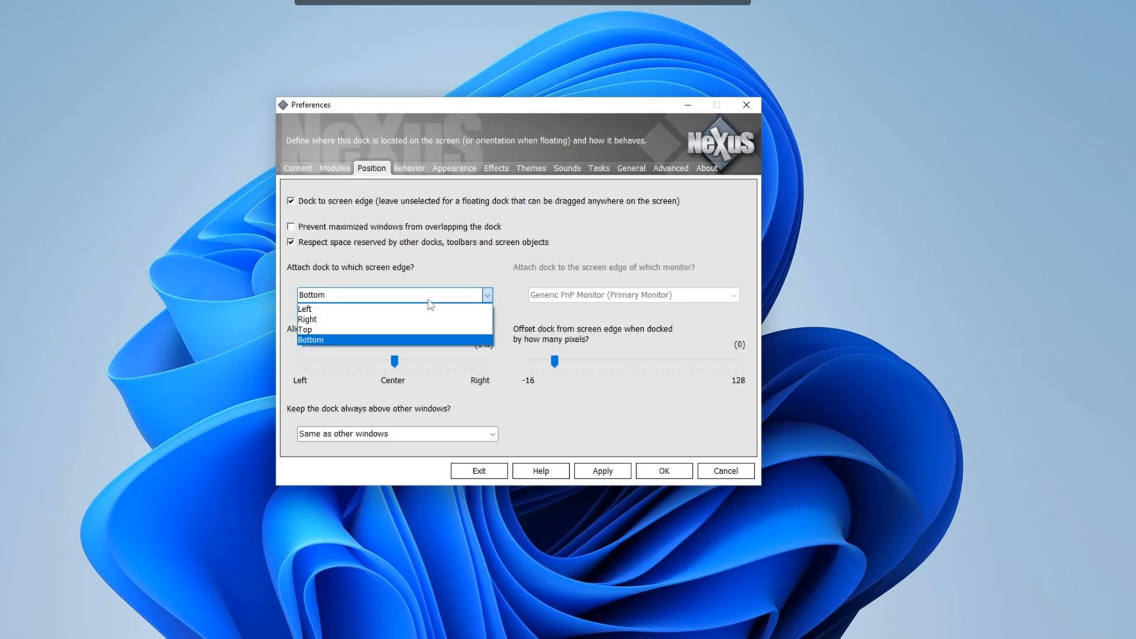
mouse_move(431, 307)
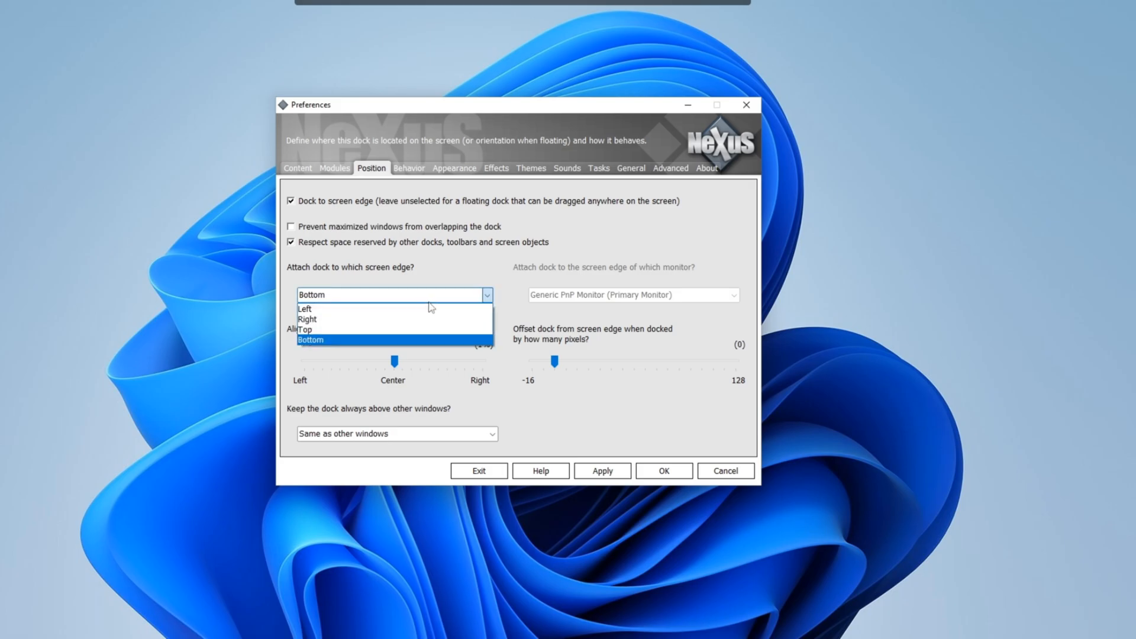
click(311, 340)
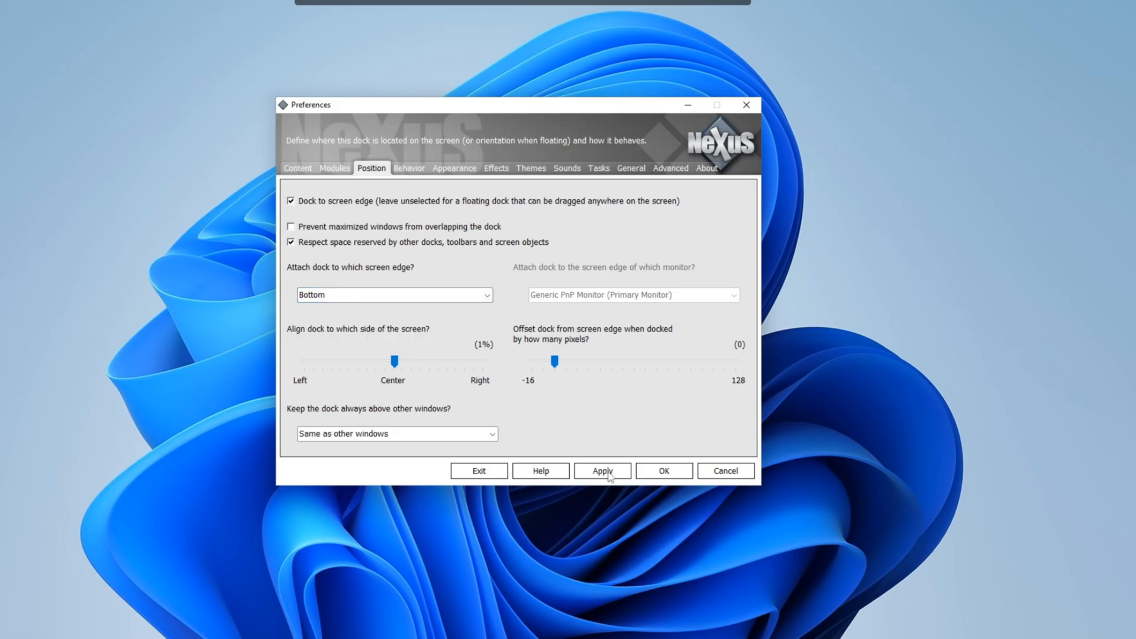
click(602, 470)
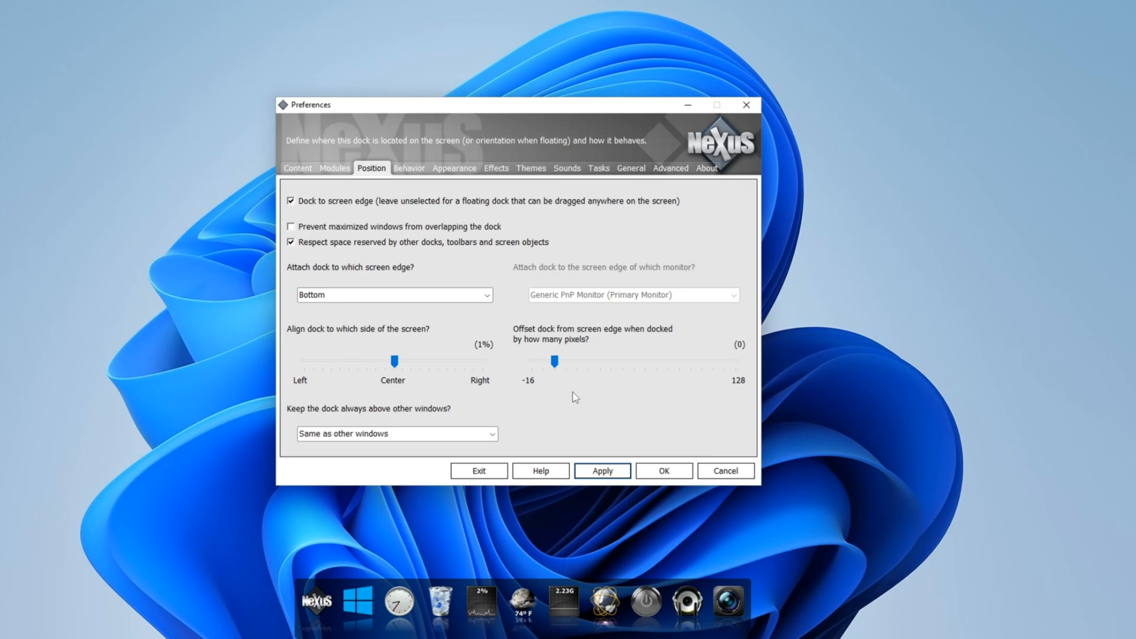
mouse_move(417, 350)
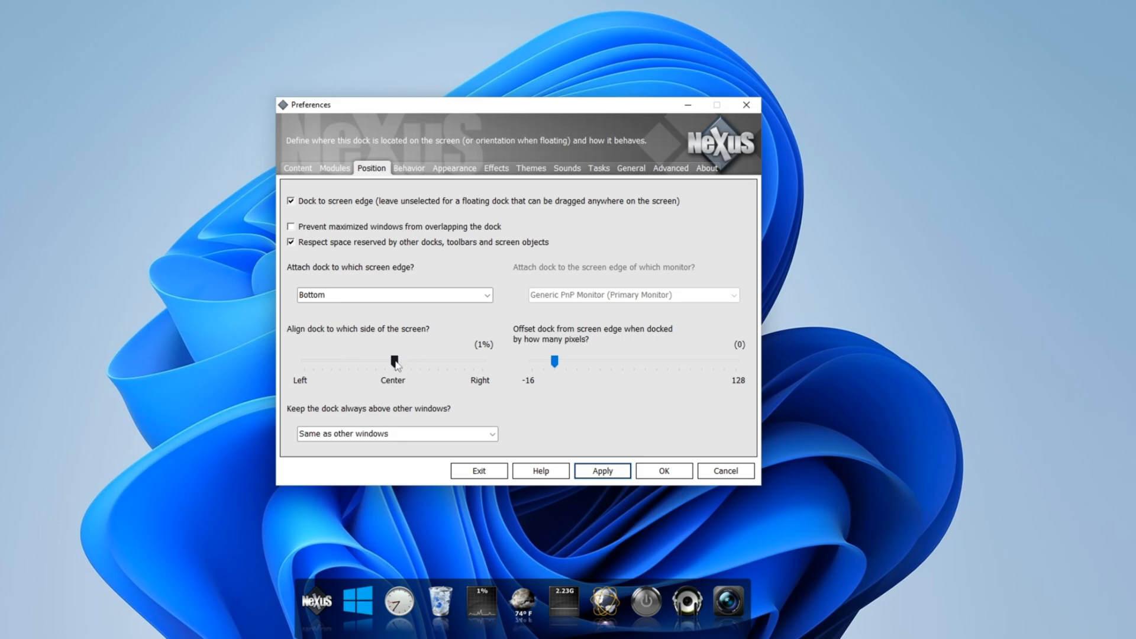
Step: Slide the dock alignment fully to Left (-100%) along the bottom edge
drag(396, 362, 304, 362)
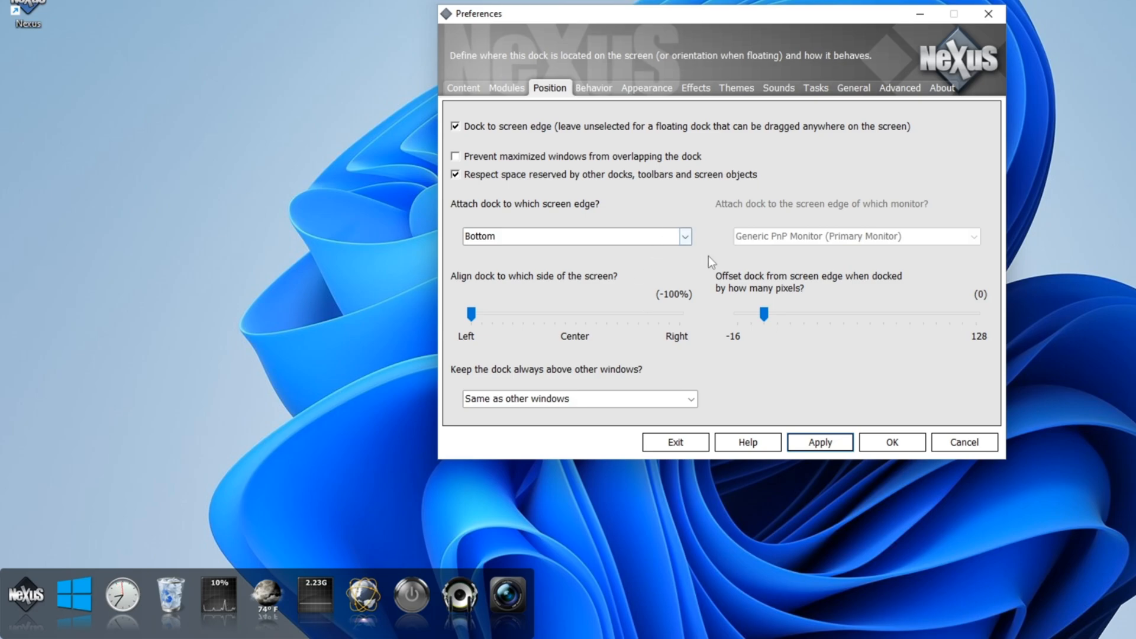
click(646, 88)
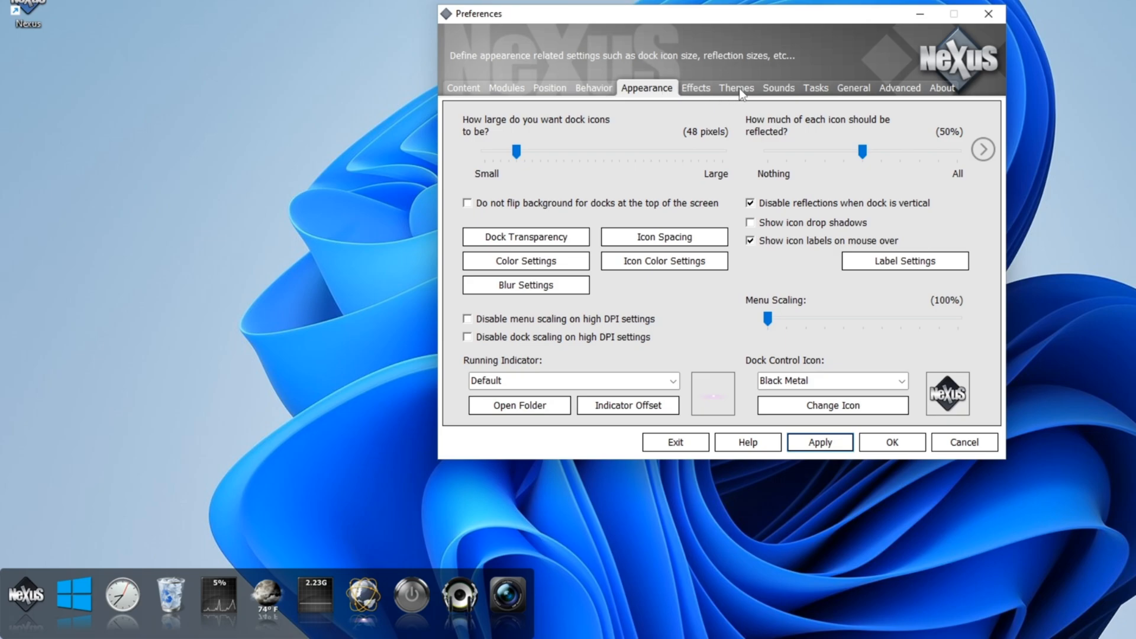
Step: Select Elegant Abstract in the Themes list to preview it on the dock
click(735, 87)
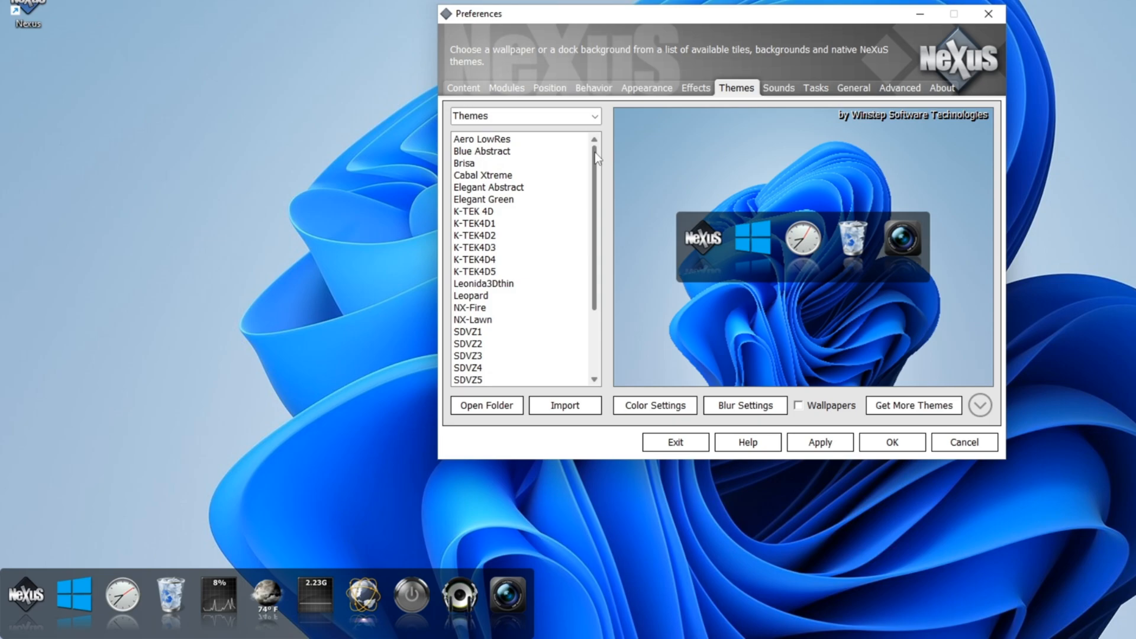
click(489, 187)
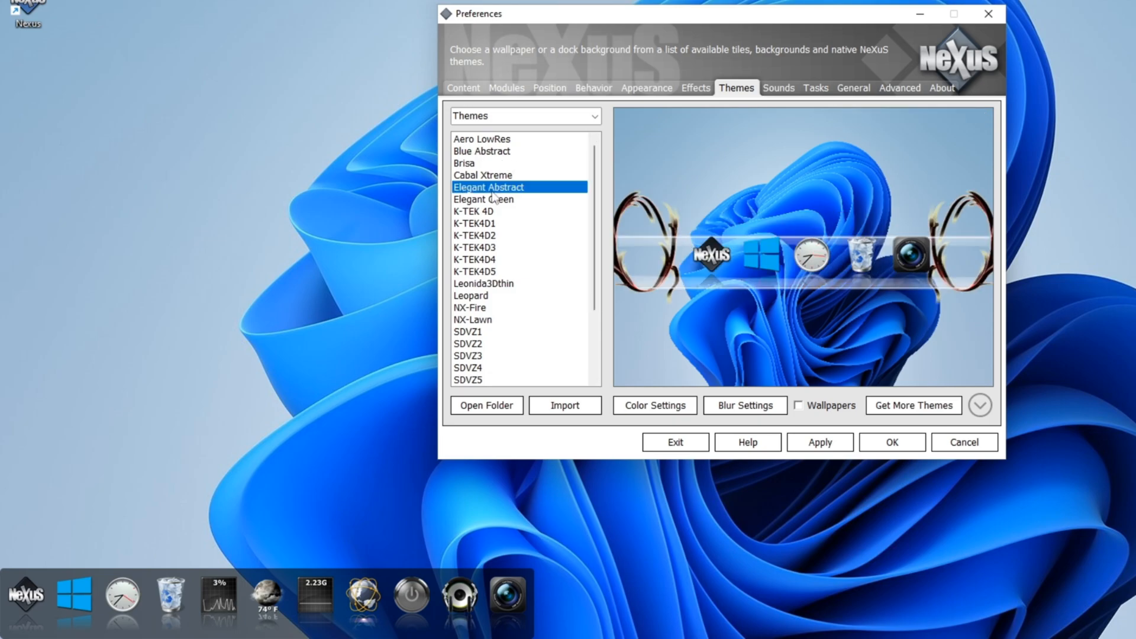
mouse_move(647, 446)
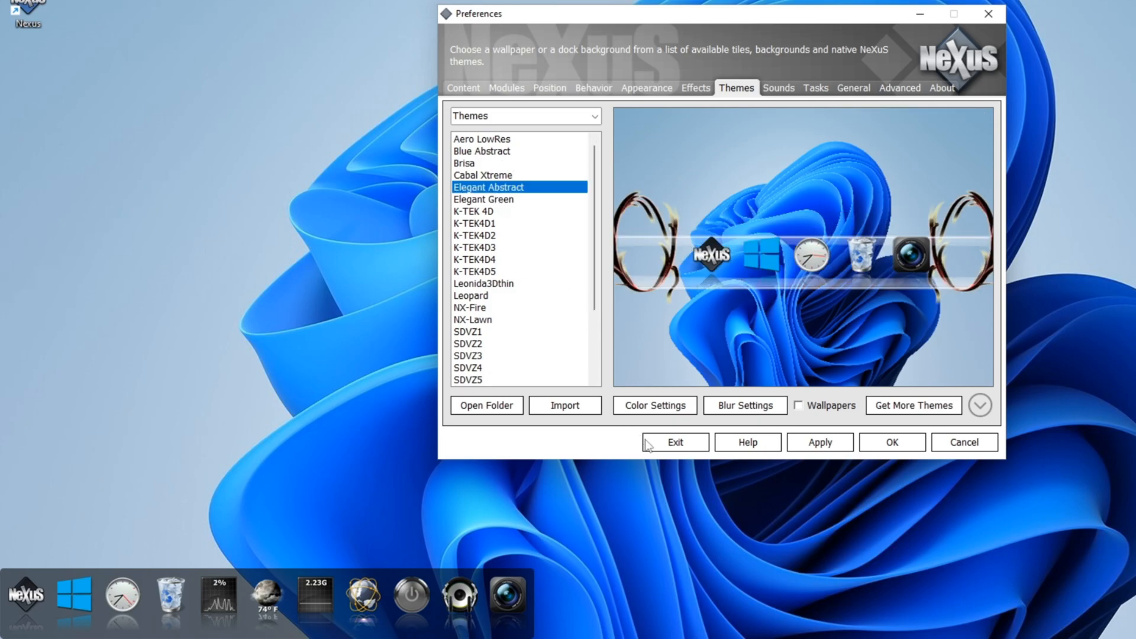
Step: Colorize the Elegant Abstract theme with a red Tint in Color Settings and apply it to the dock
click(653, 405)
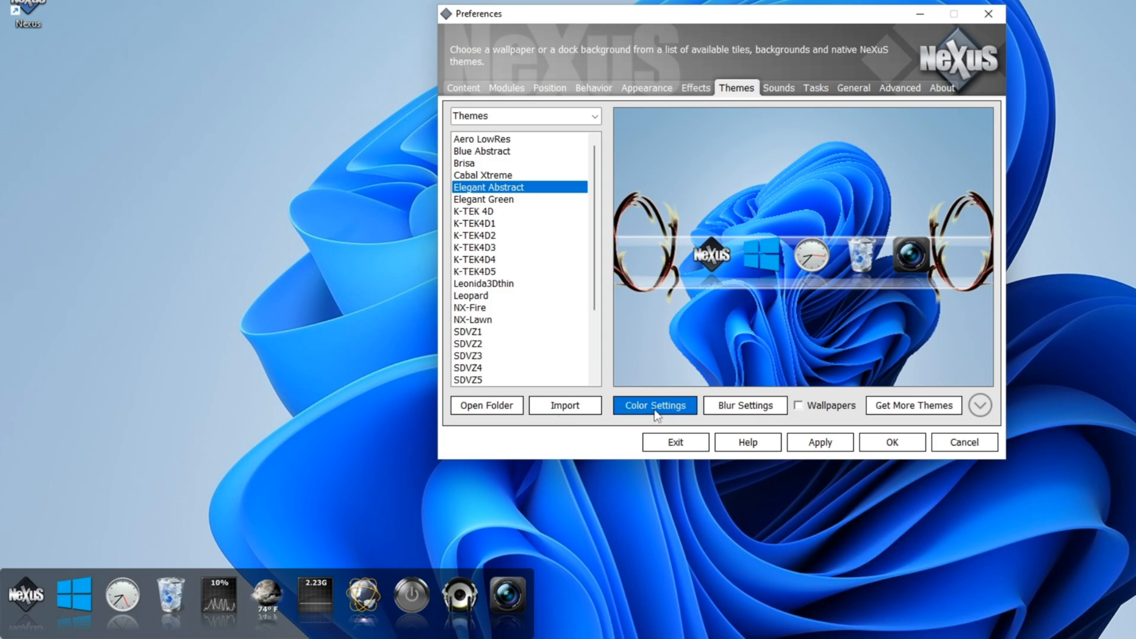
click(654, 405)
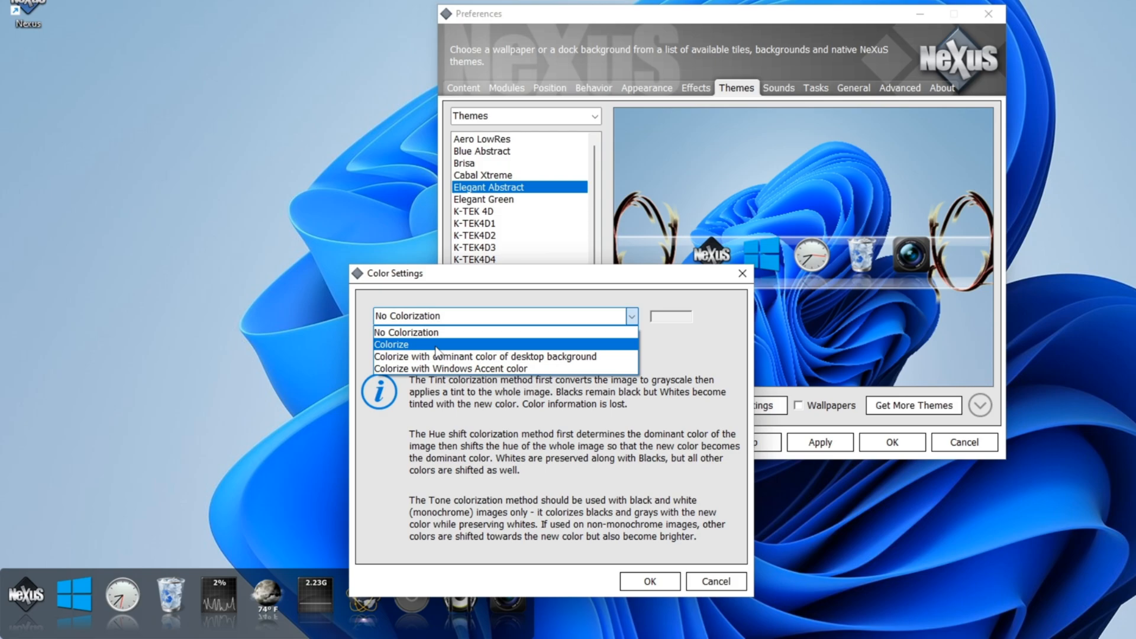
click(392, 345)
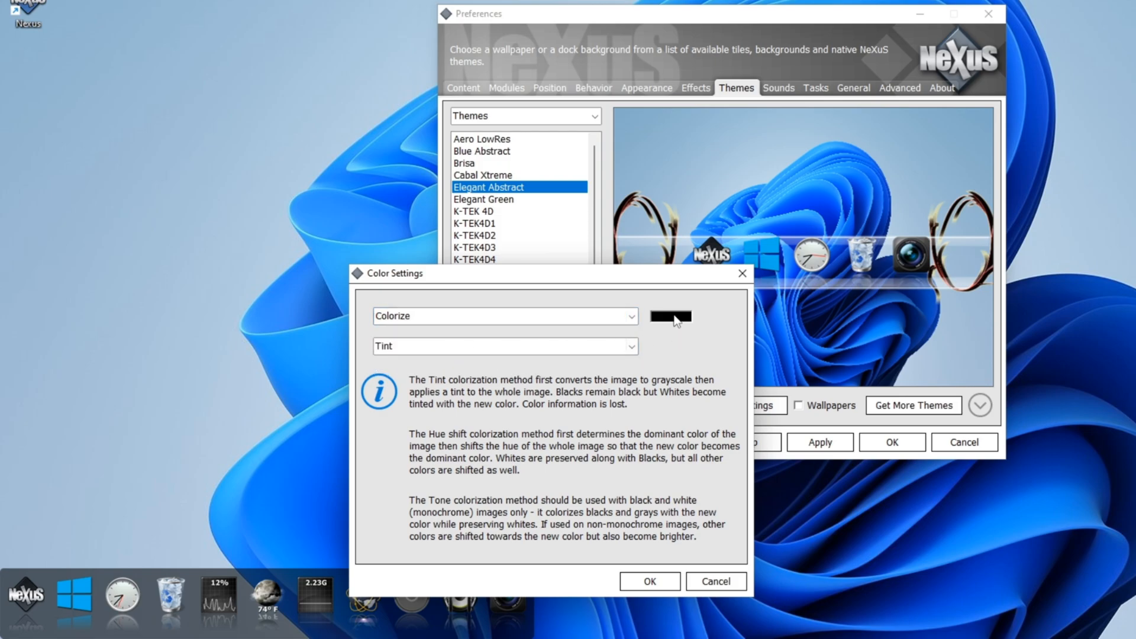
click(669, 318)
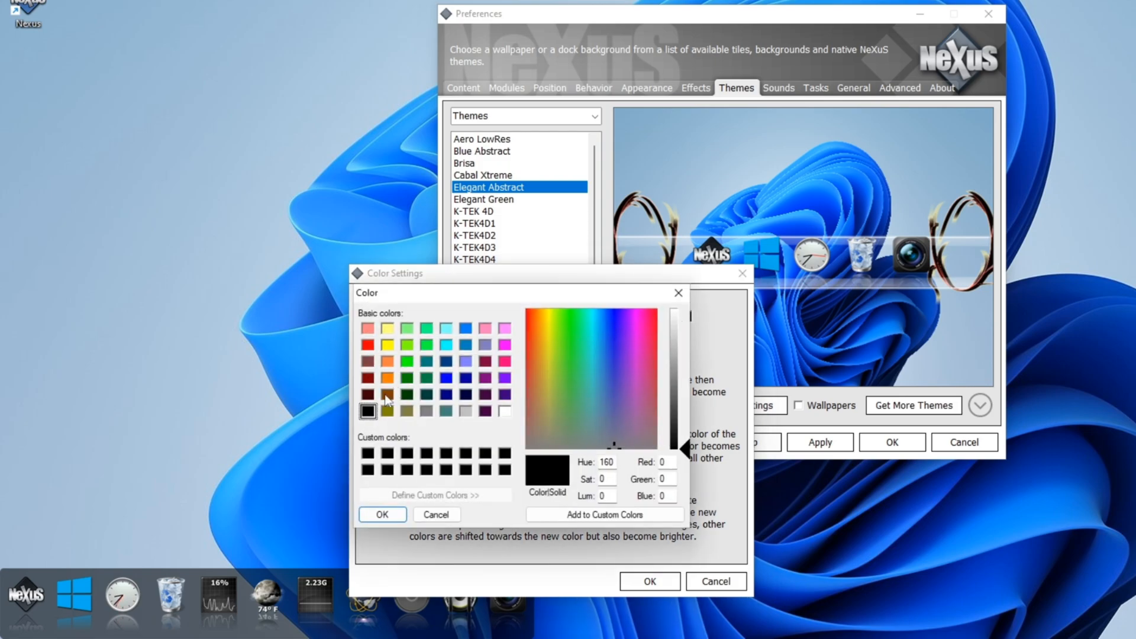
click(368, 344)
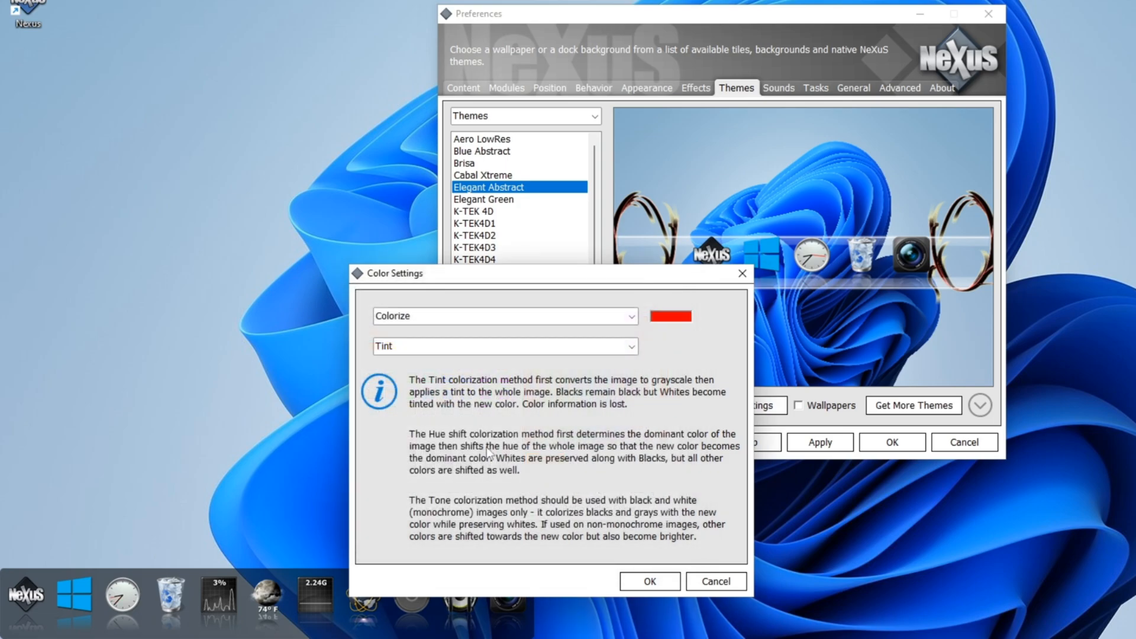
click(648, 581)
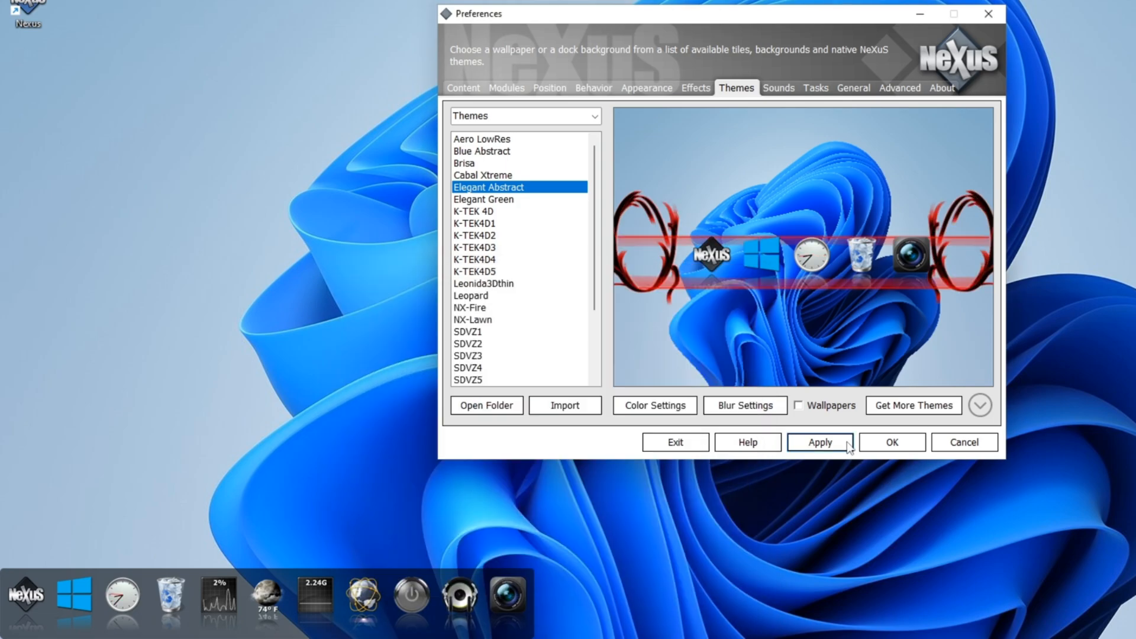
click(819, 441)
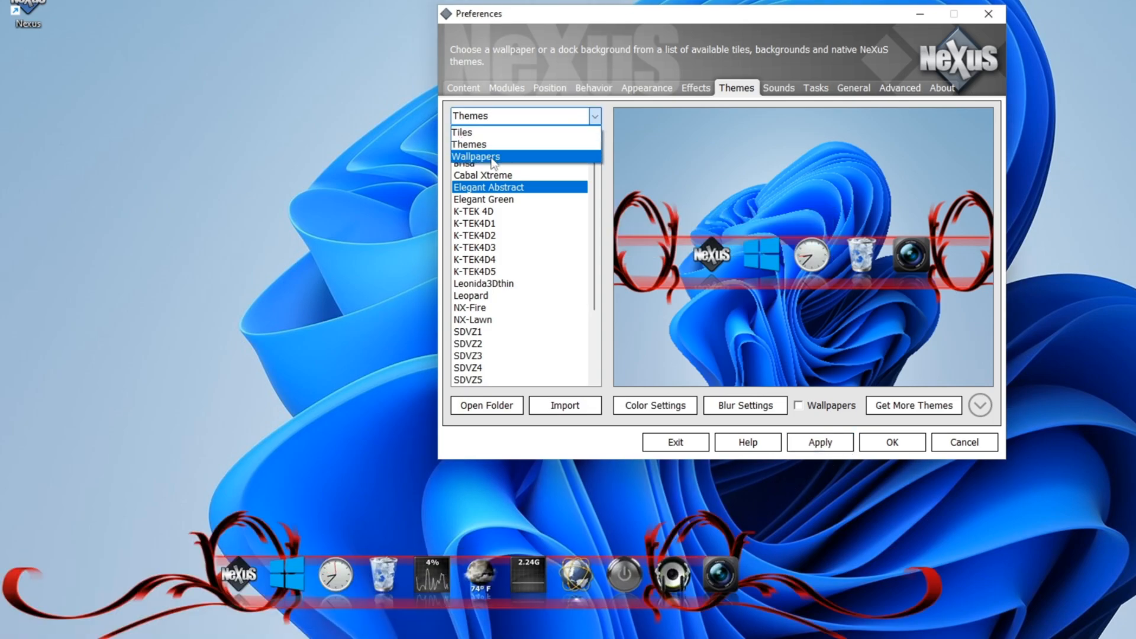
Step: Pick Windows10Nx from the Wallpapers list and apply it as the desktop background
click(476, 156)
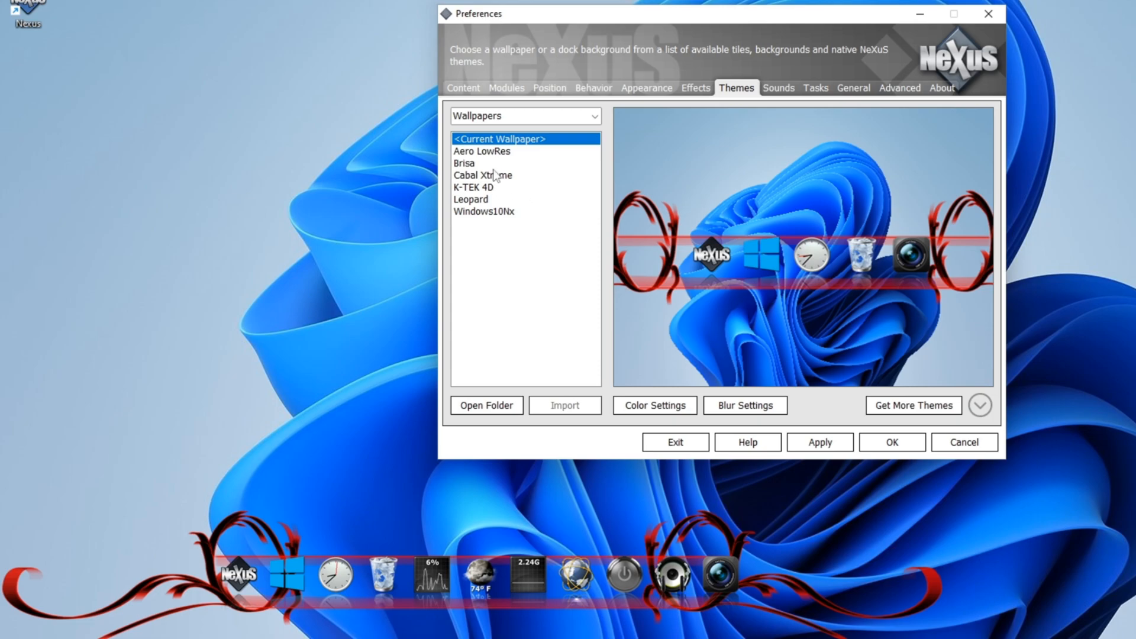
click(472, 199)
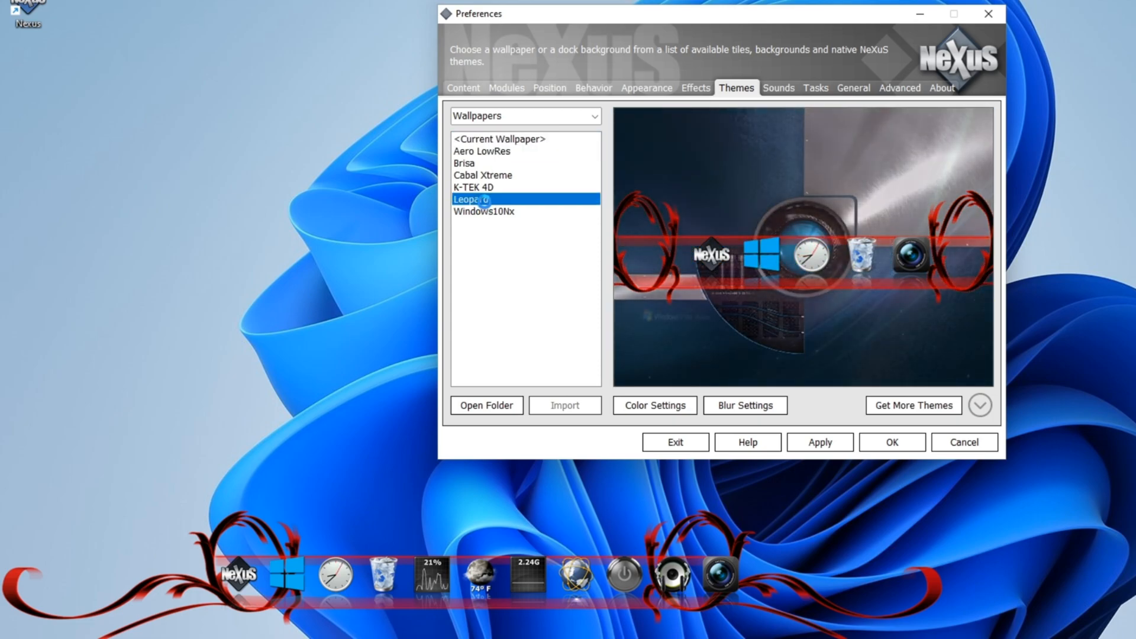
click(484, 210)
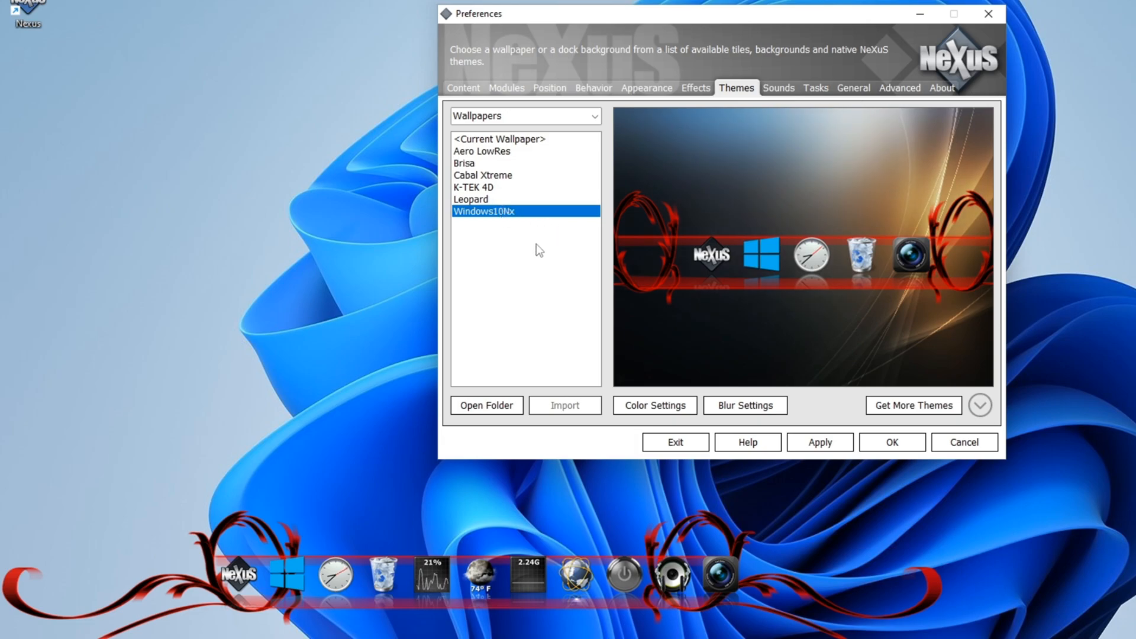
mouse_move(523, 146)
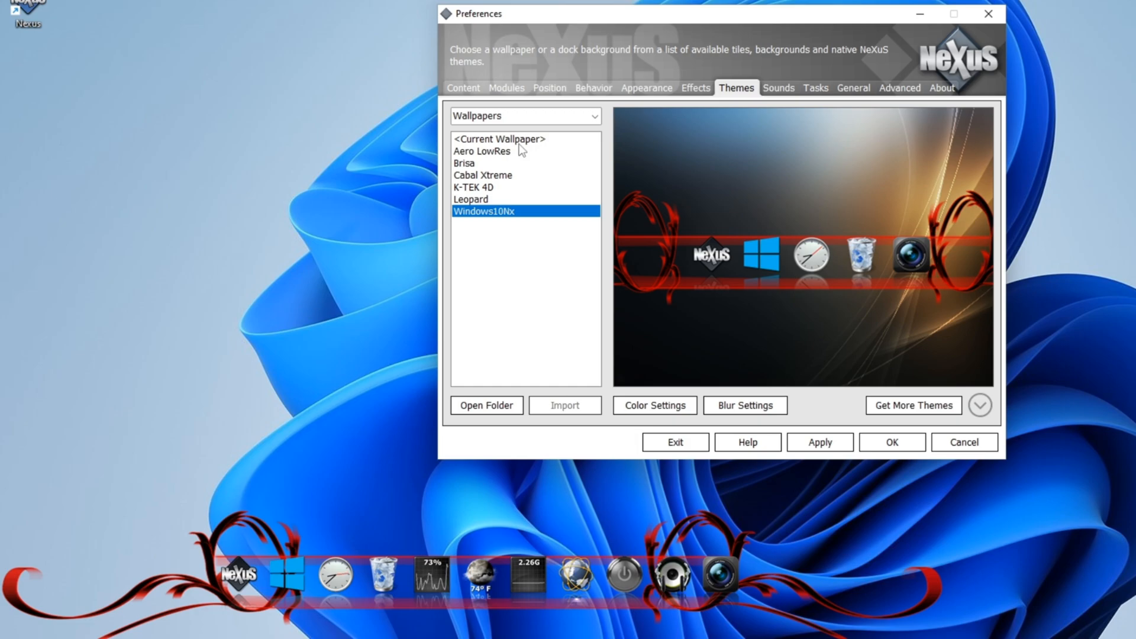
mouse_move(502, 225)
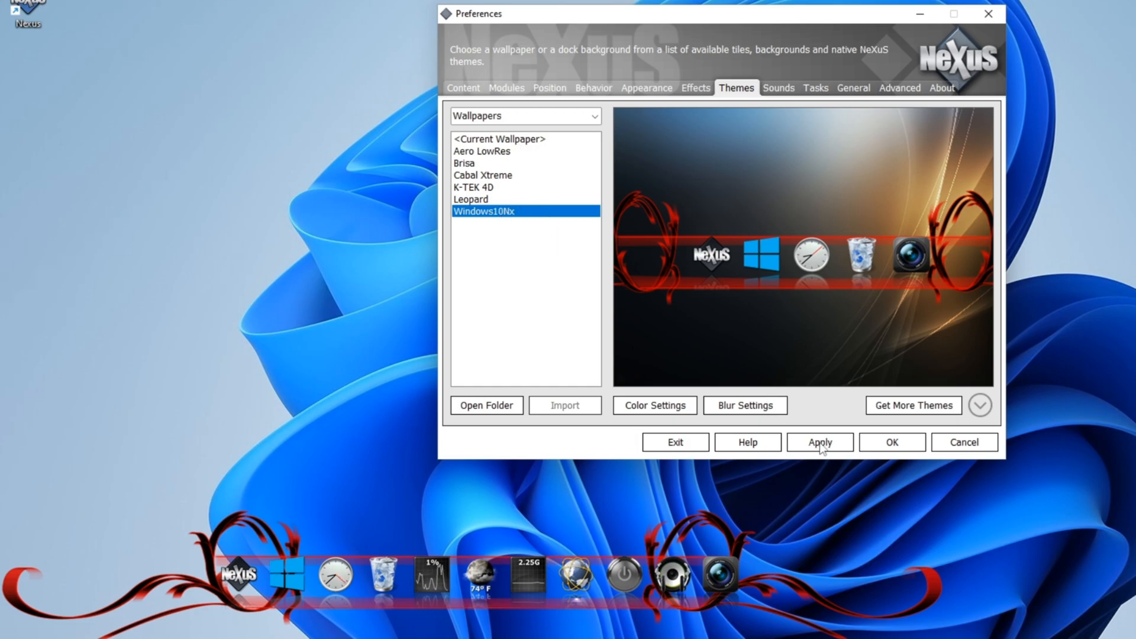
click(819, 441)
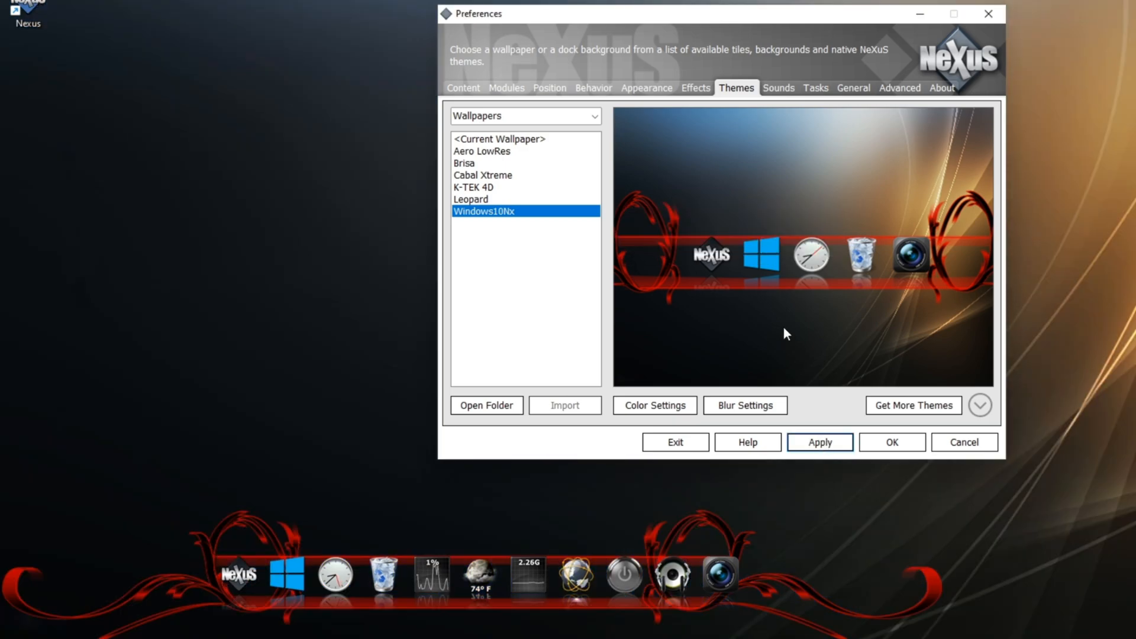
click(816, 88)
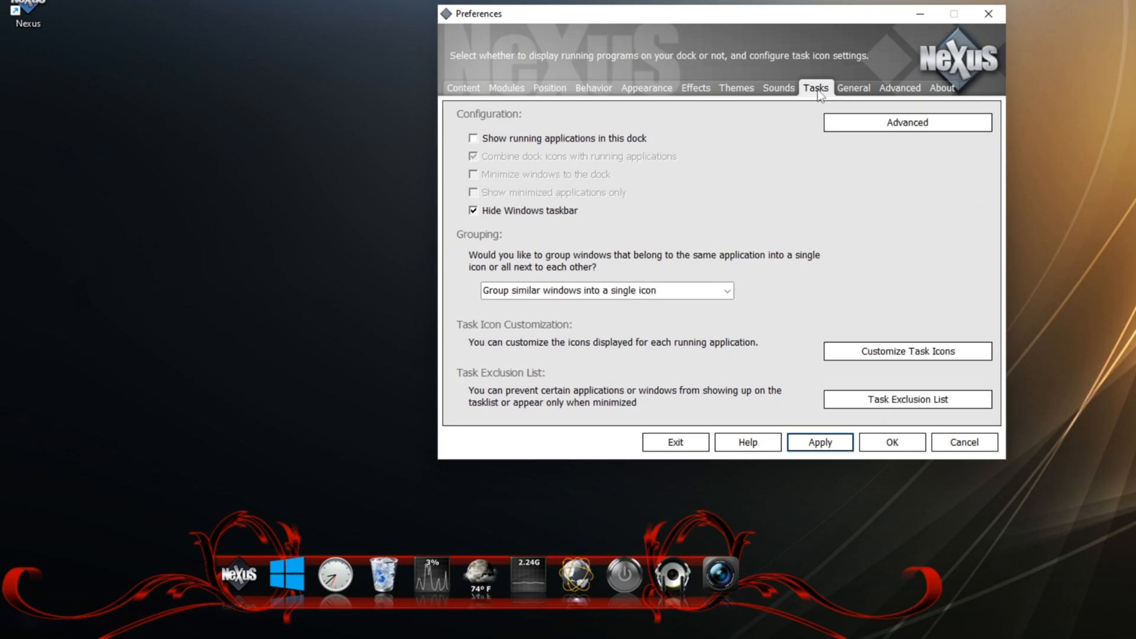
mouse_move(779, 94)
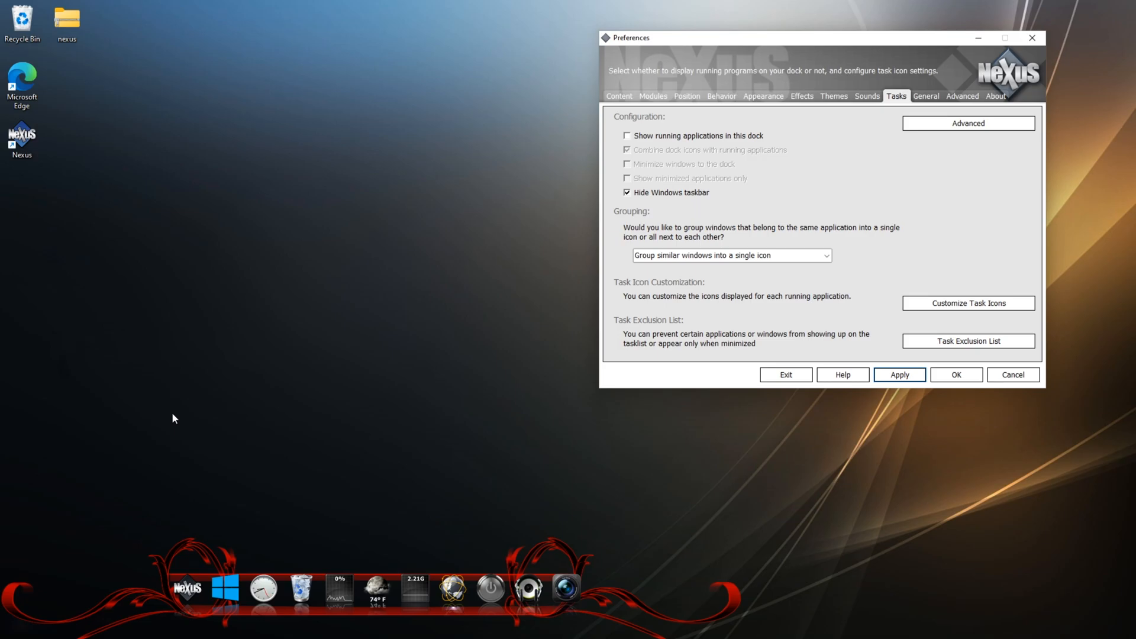
mouse_move(113, 153)
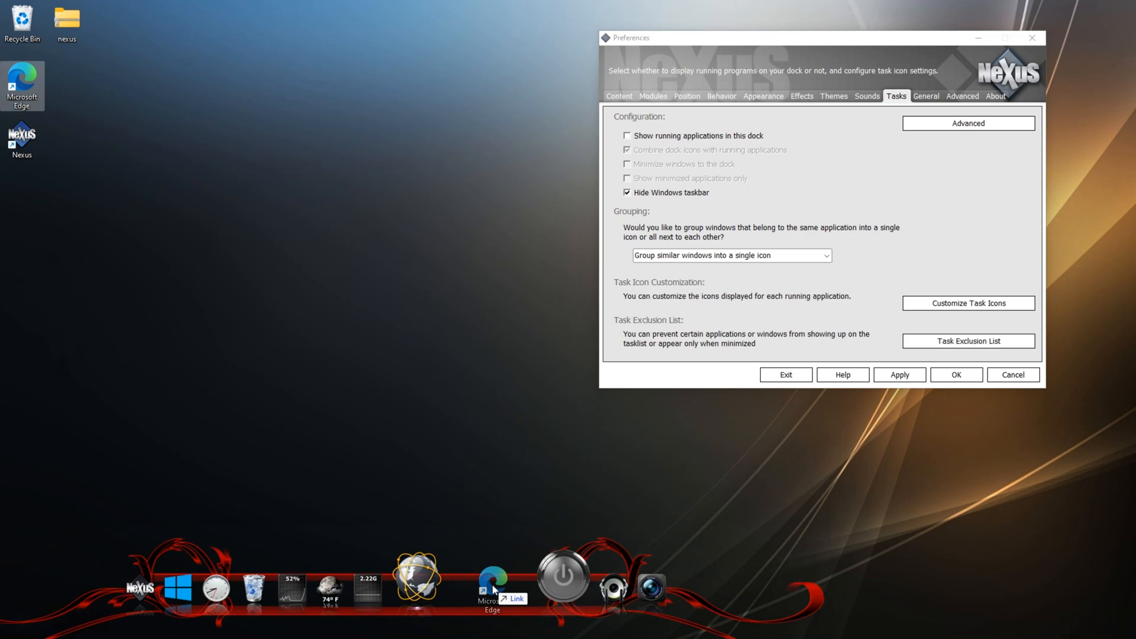
mouse_move(474, 533)
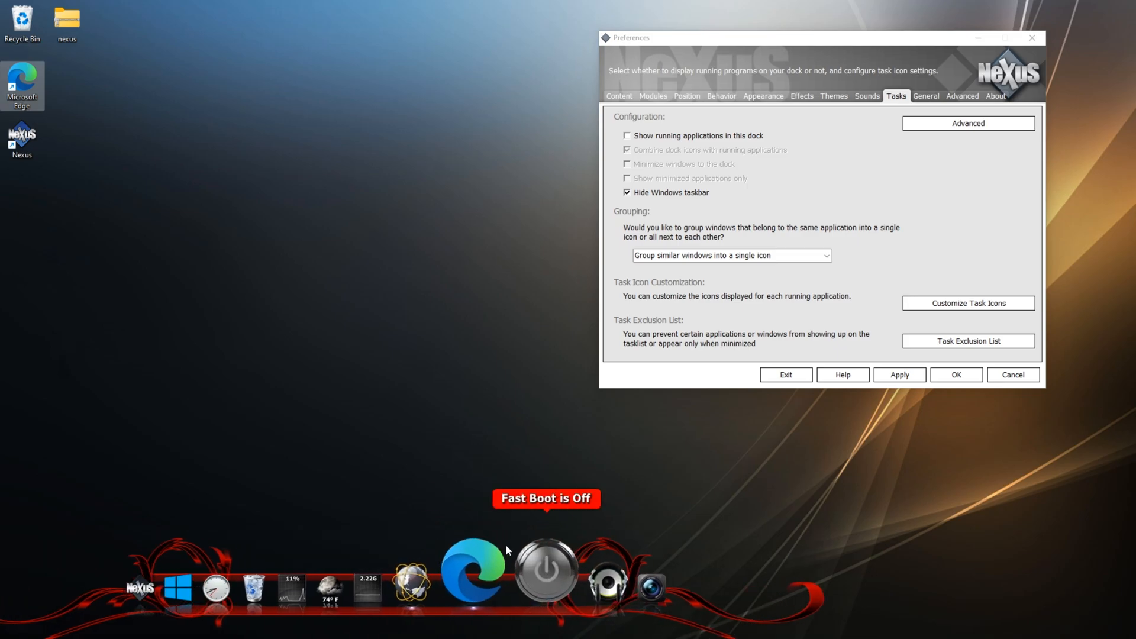
right_click(472, 573)
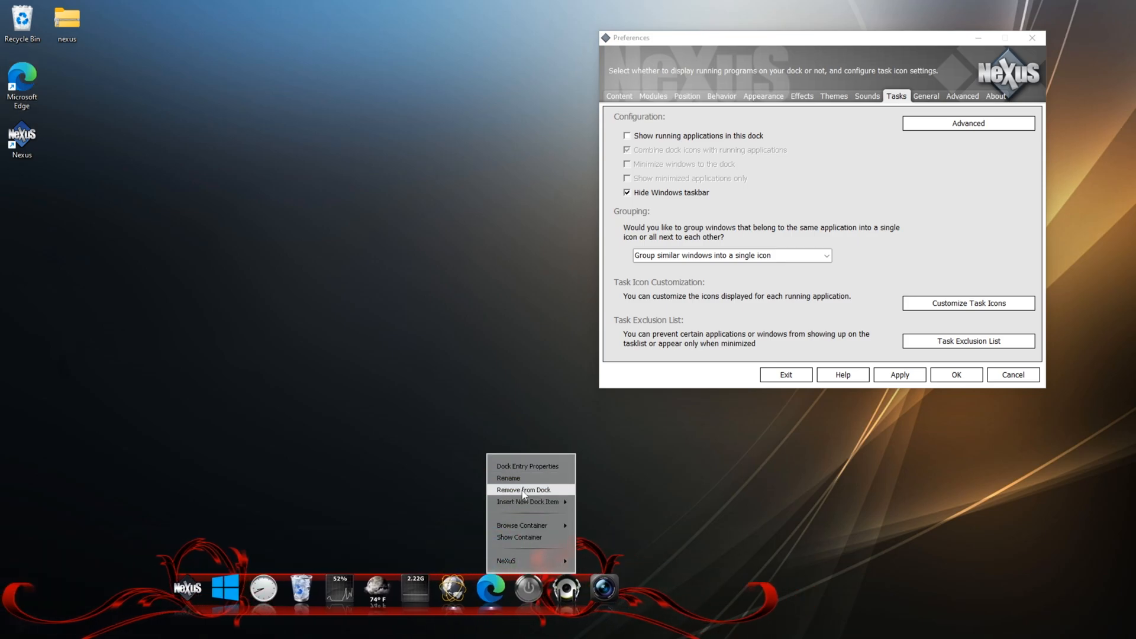
click(522, 490)
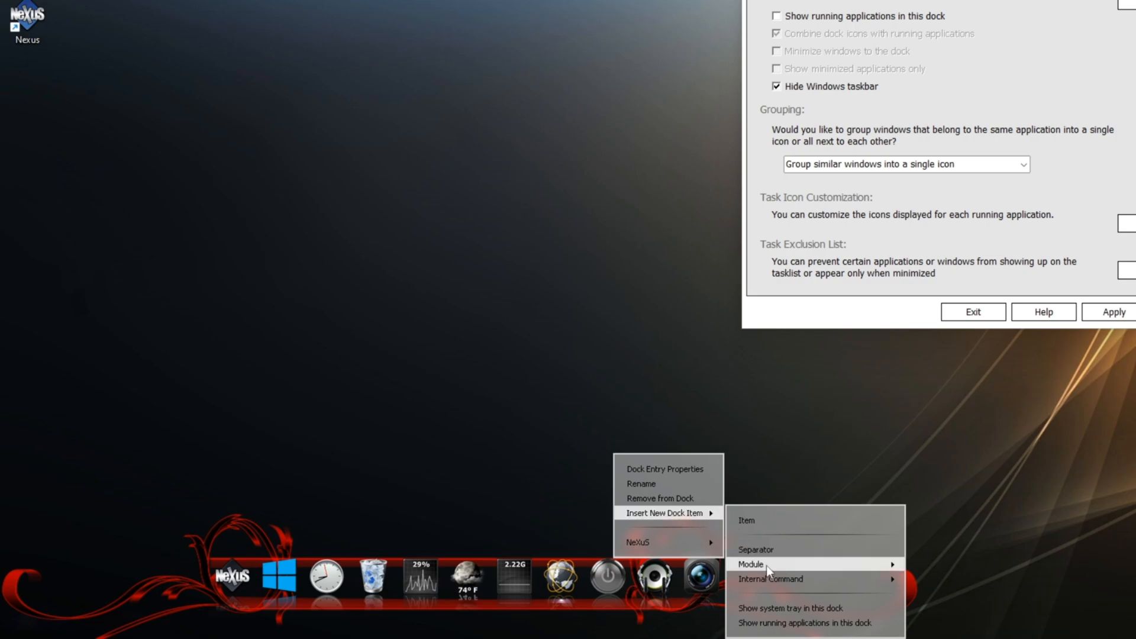
mouse_move(750, 564)
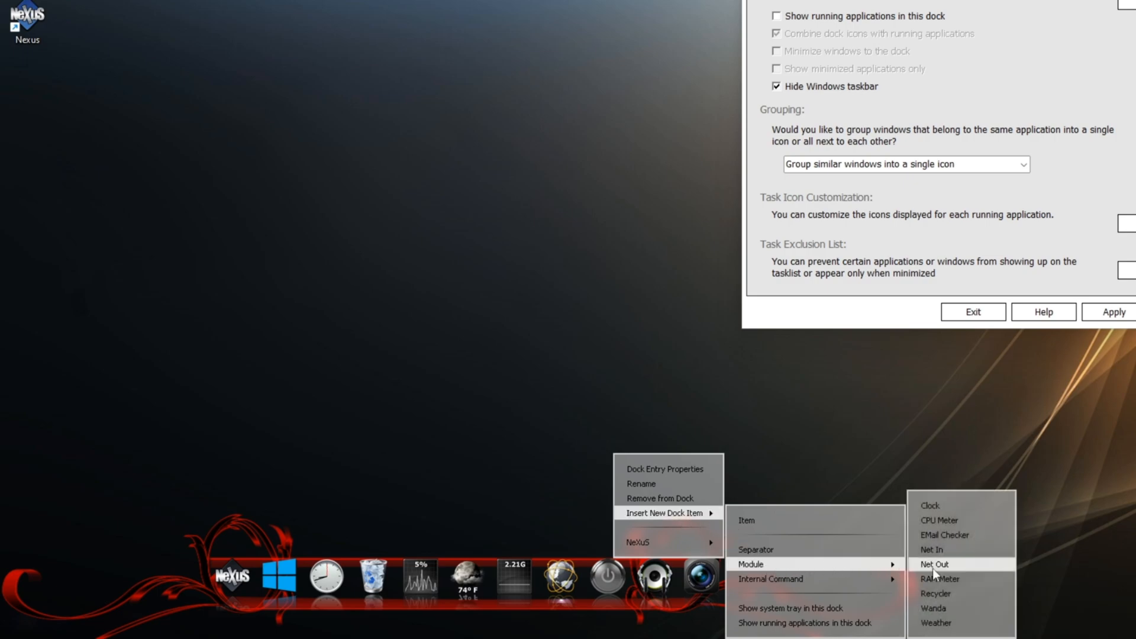
mouse_move(948, 535)
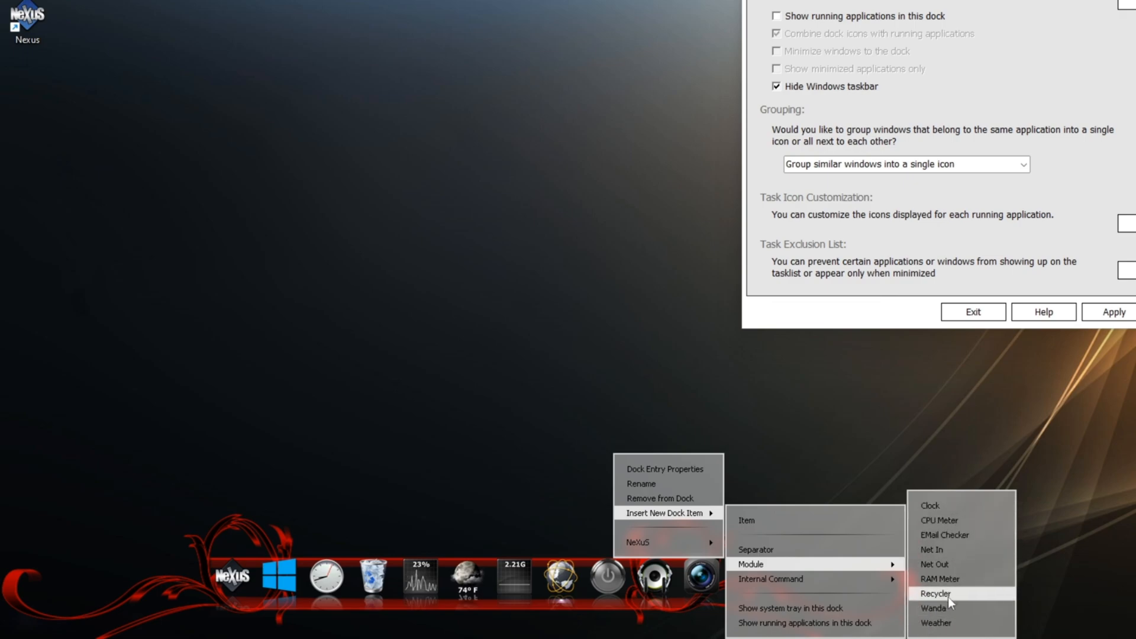
mouse_move(770, 579)
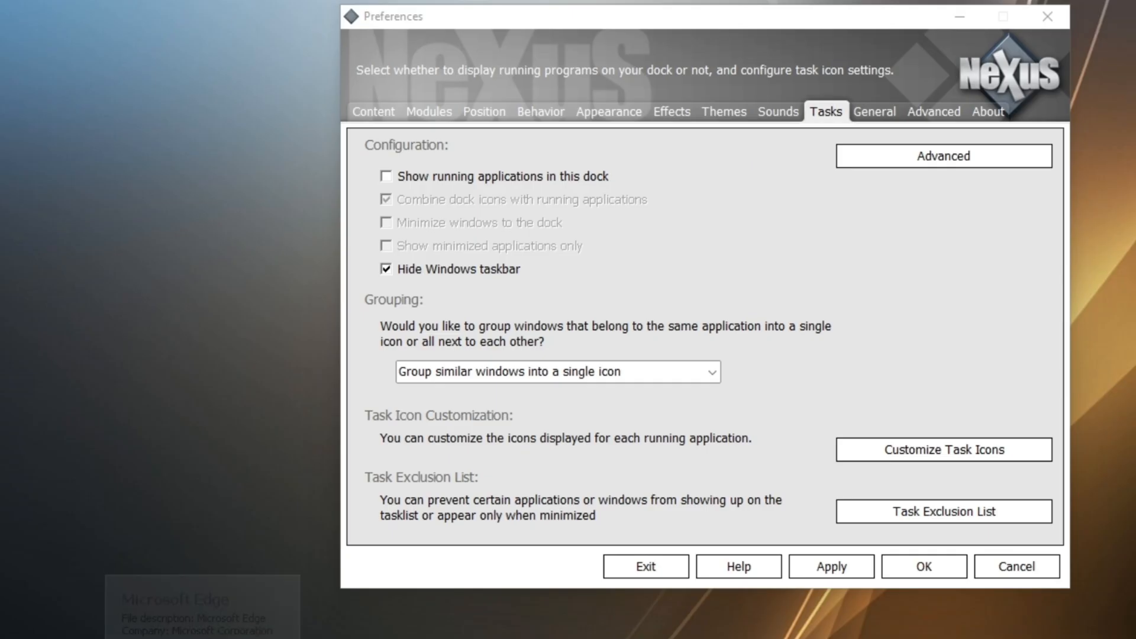
Step: Set the mouseover effect to AfterGlow and settle the delete effect back on Explode after trying Burn
click(672, 111)
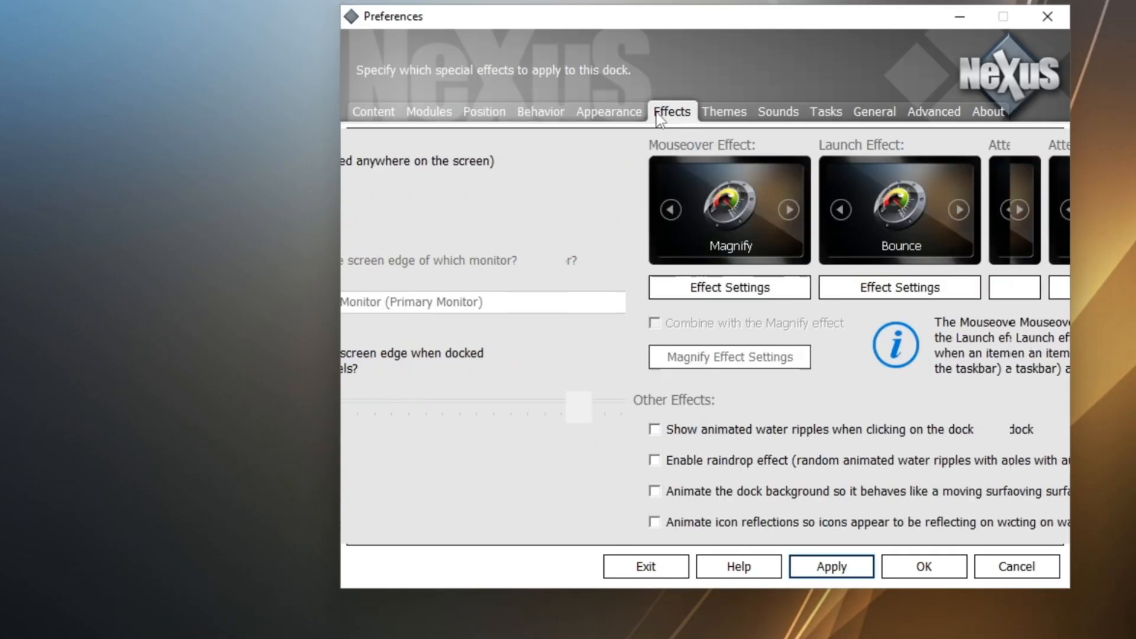
click(671, 112)
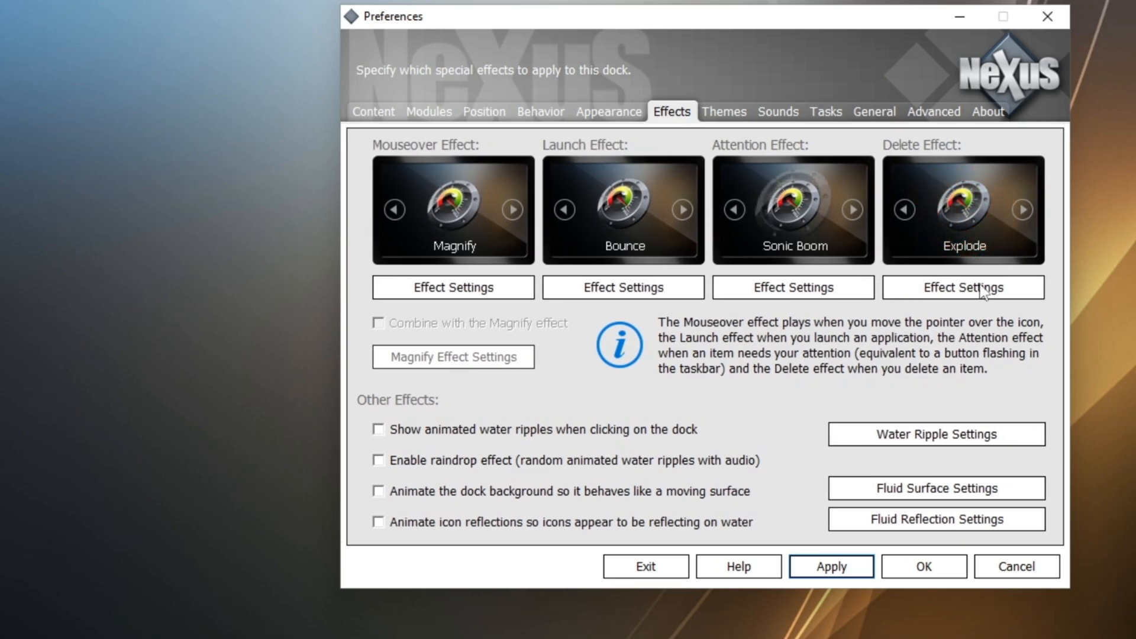
mouse_move(717, 346)
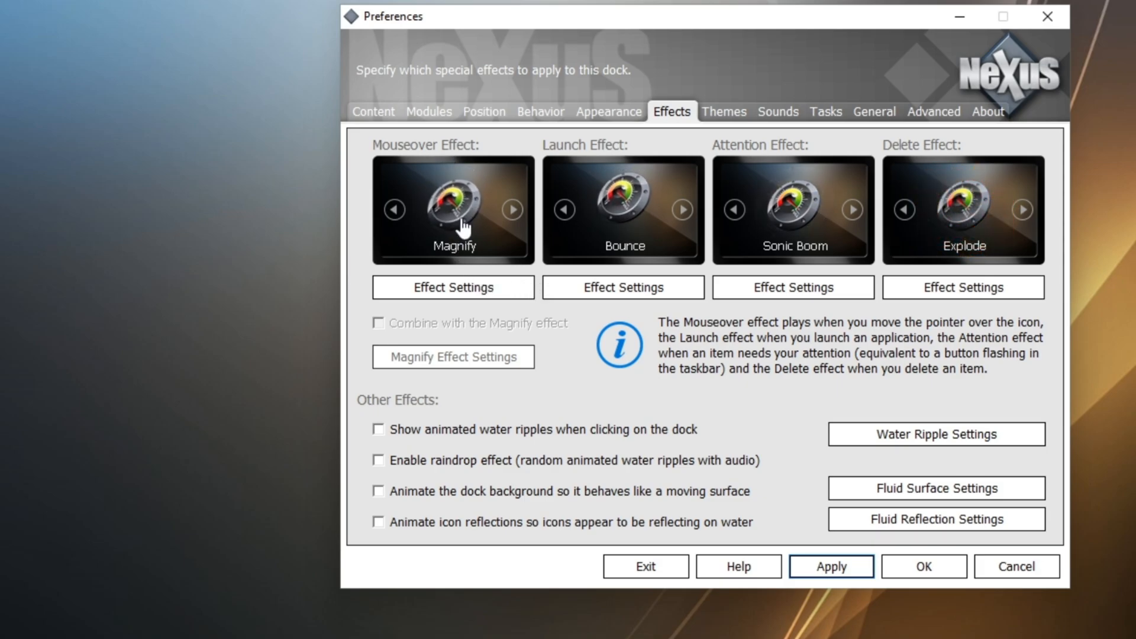
click(513, 209)
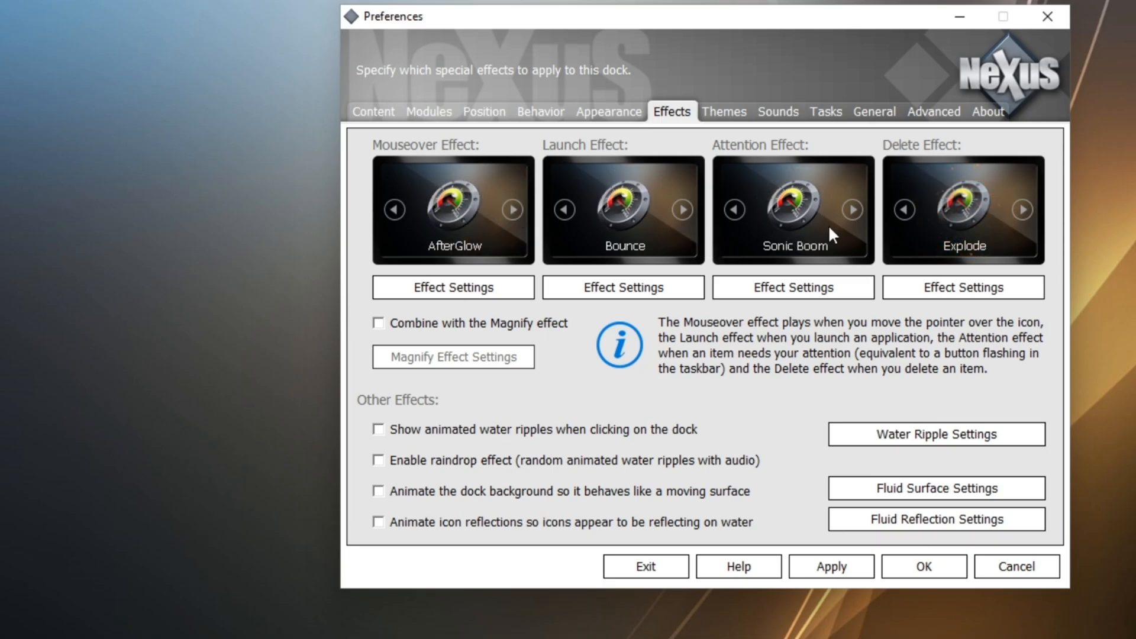
click(1022, 210)
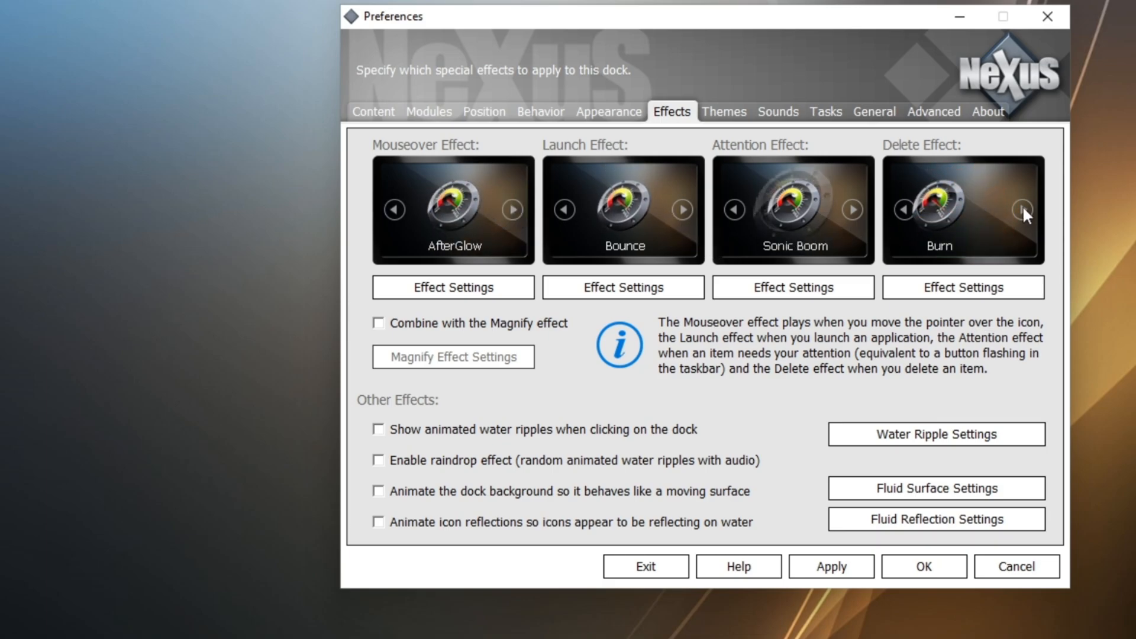
click(1021, 209)
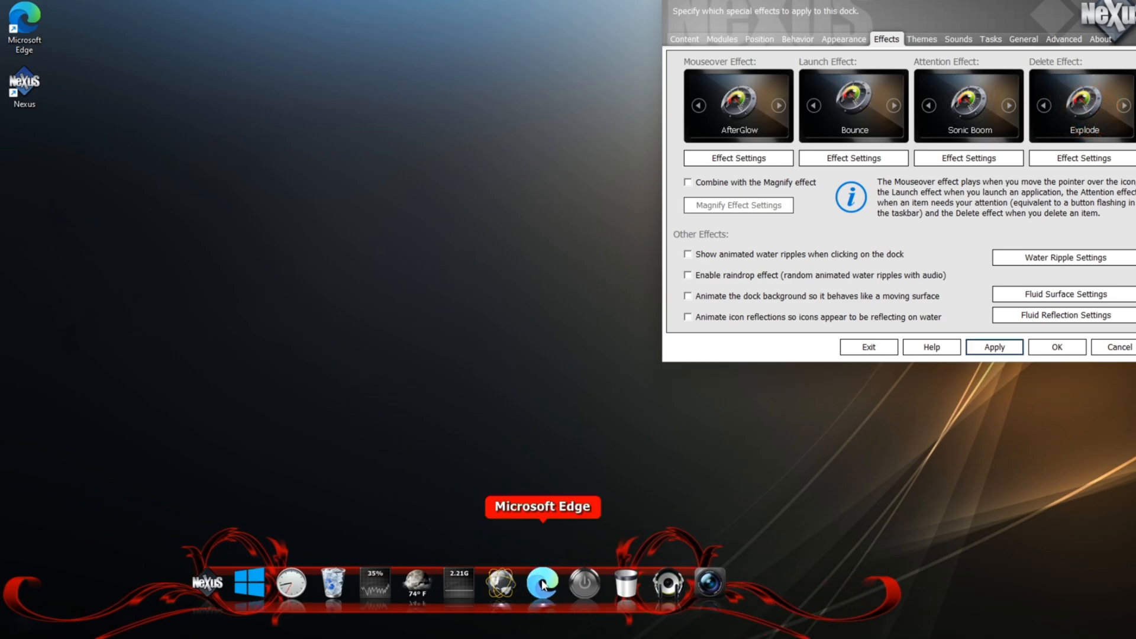
Step: Remove the Microsoft Edge item from the dock via its context menu
right_click(541, 580)
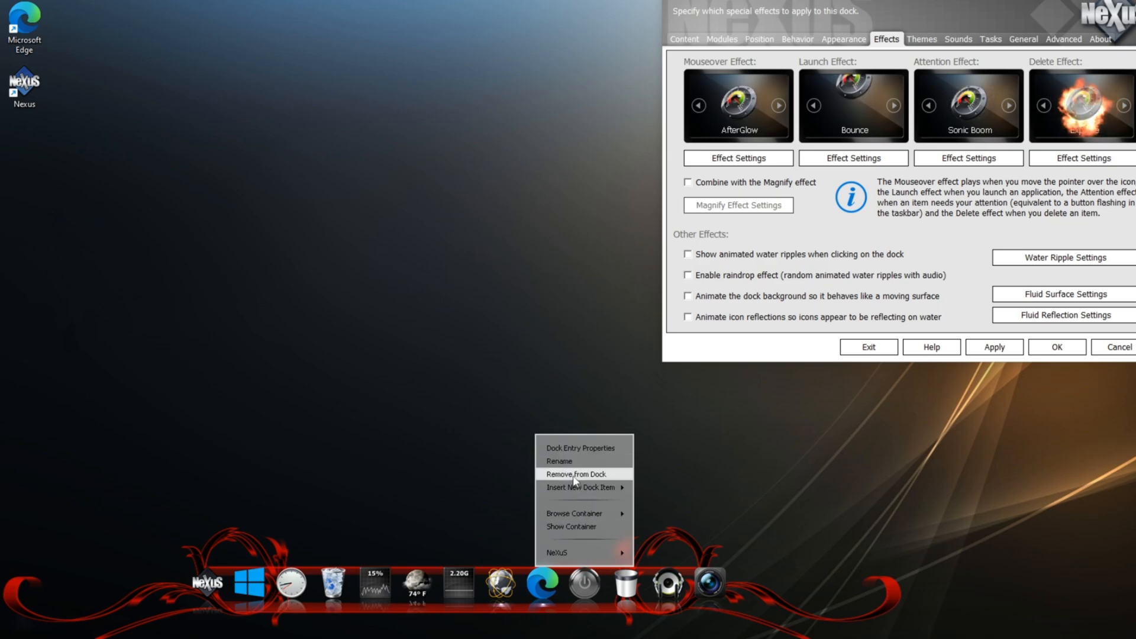
click(577, 474)
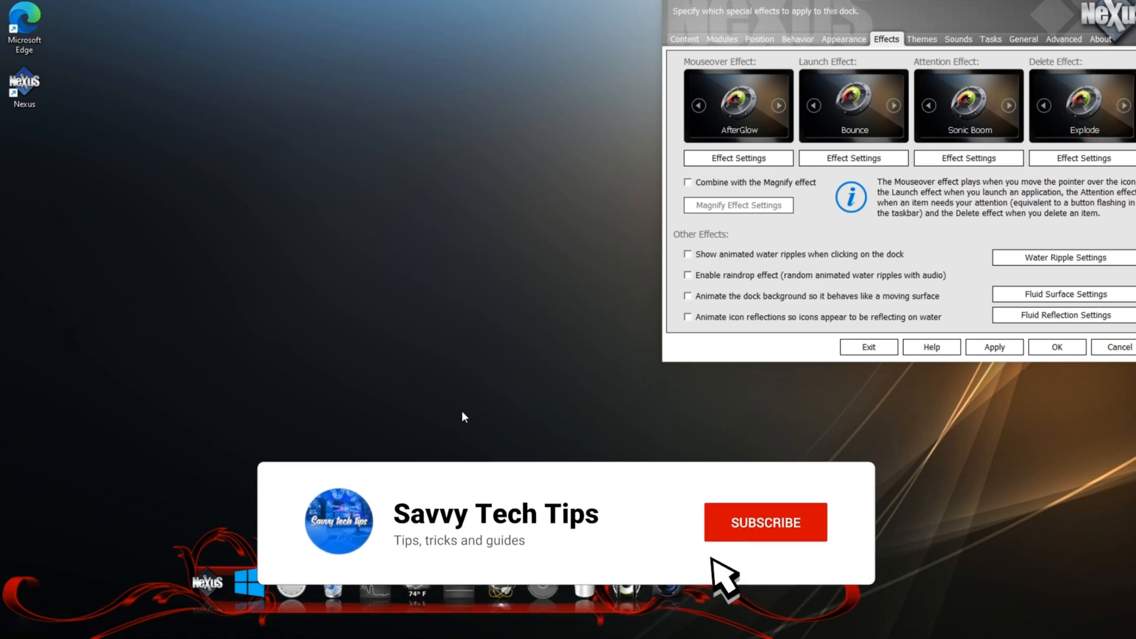
click(764, 522)
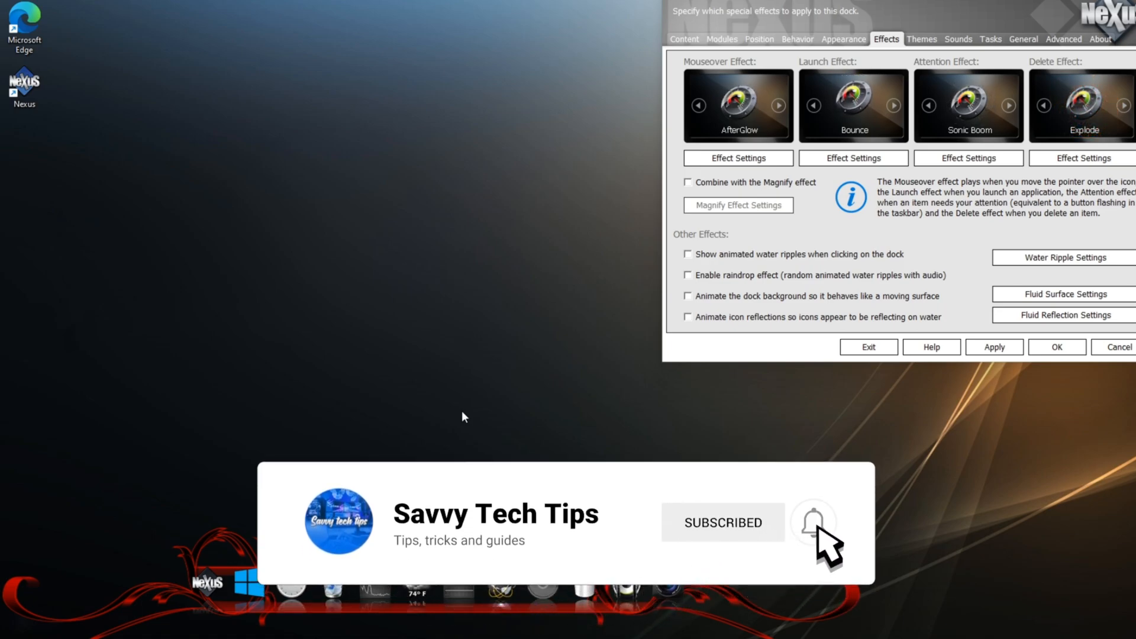